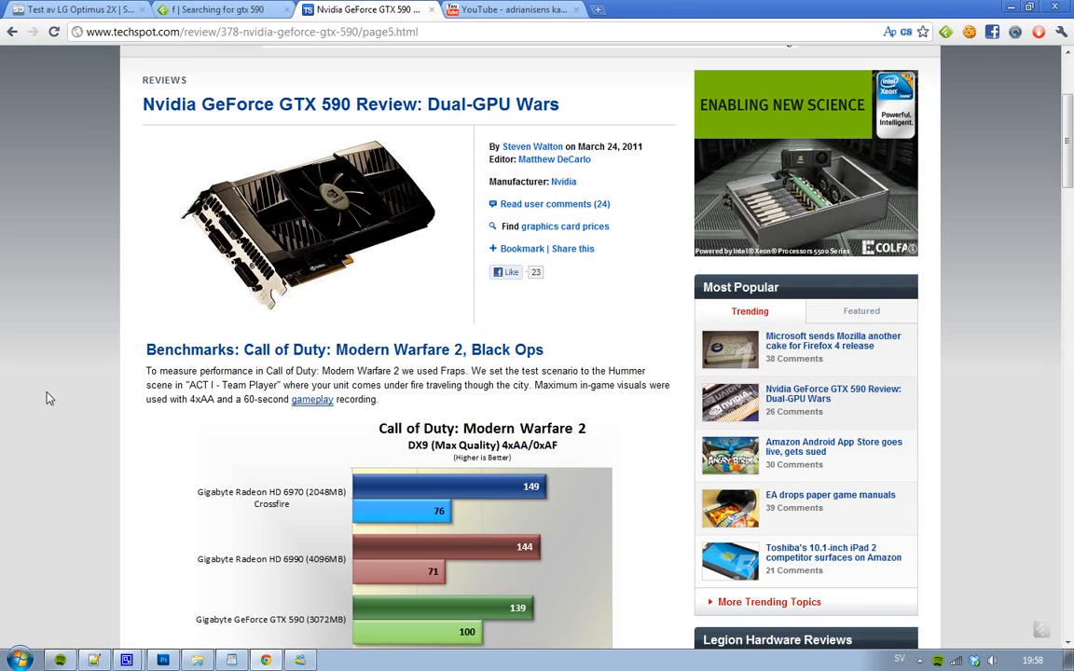
scroll("down", 3)
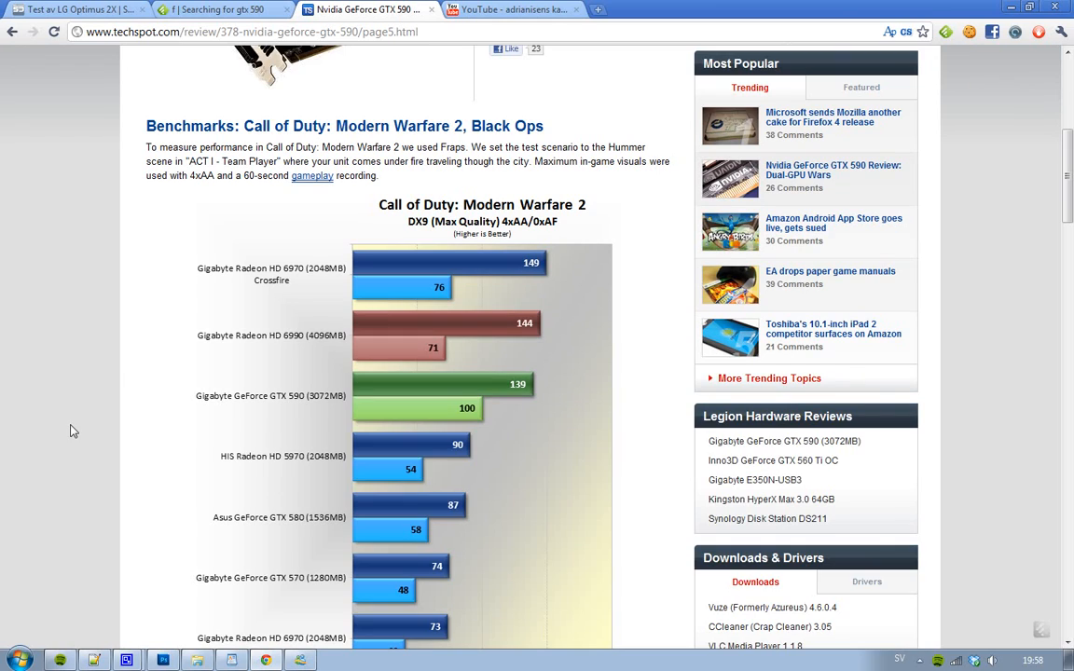
mouse_move(279, 350)
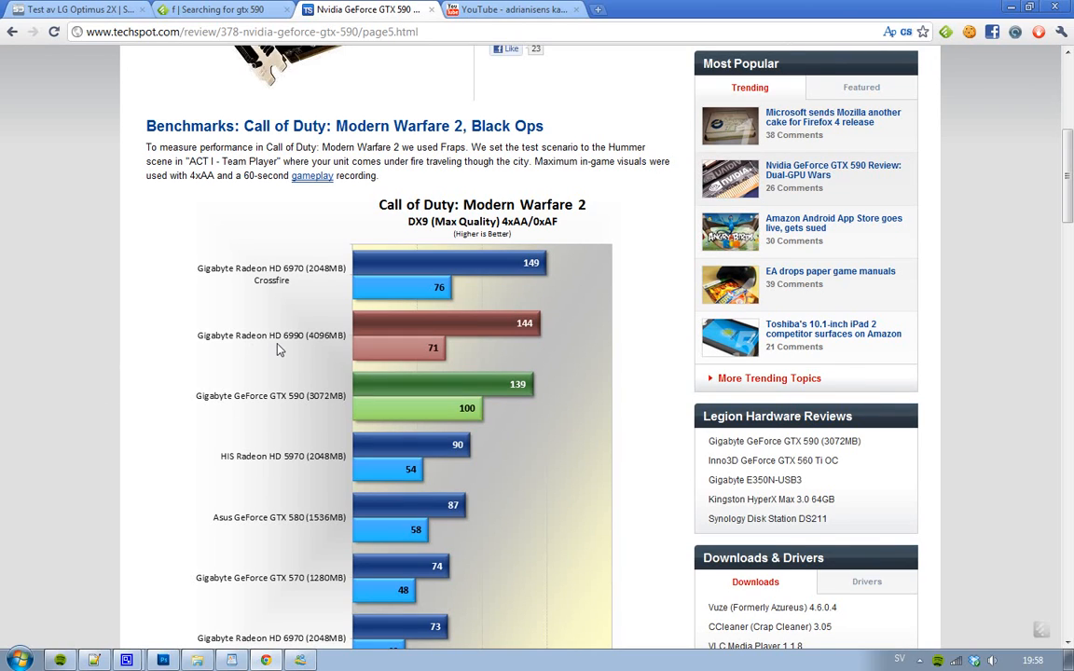
mouse_move(298, 403)
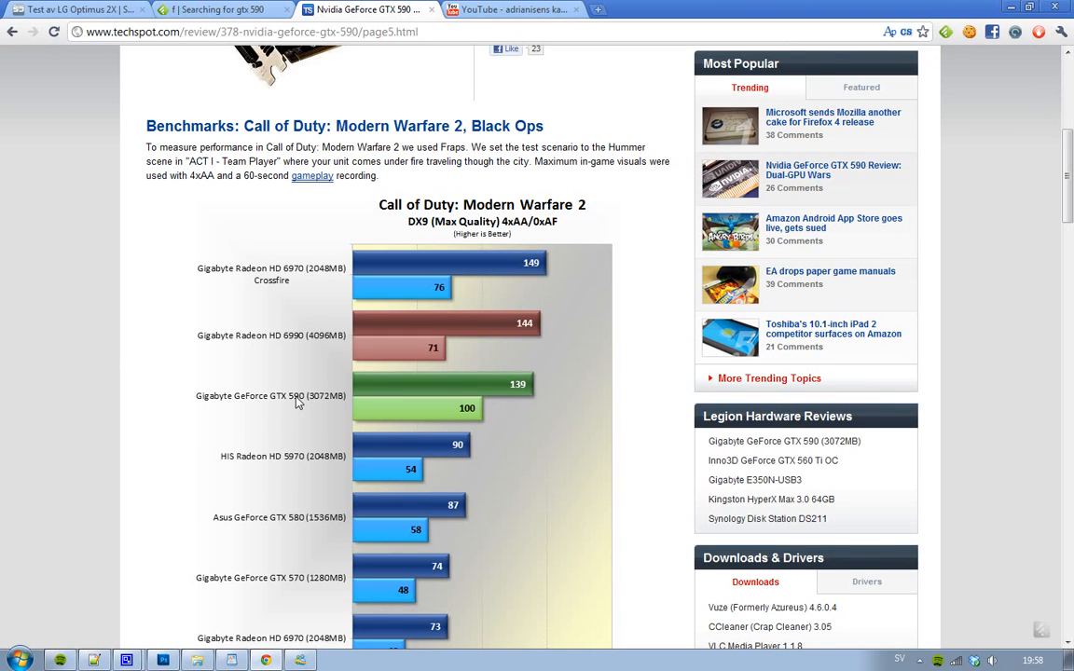
mouse_move(389, 403)
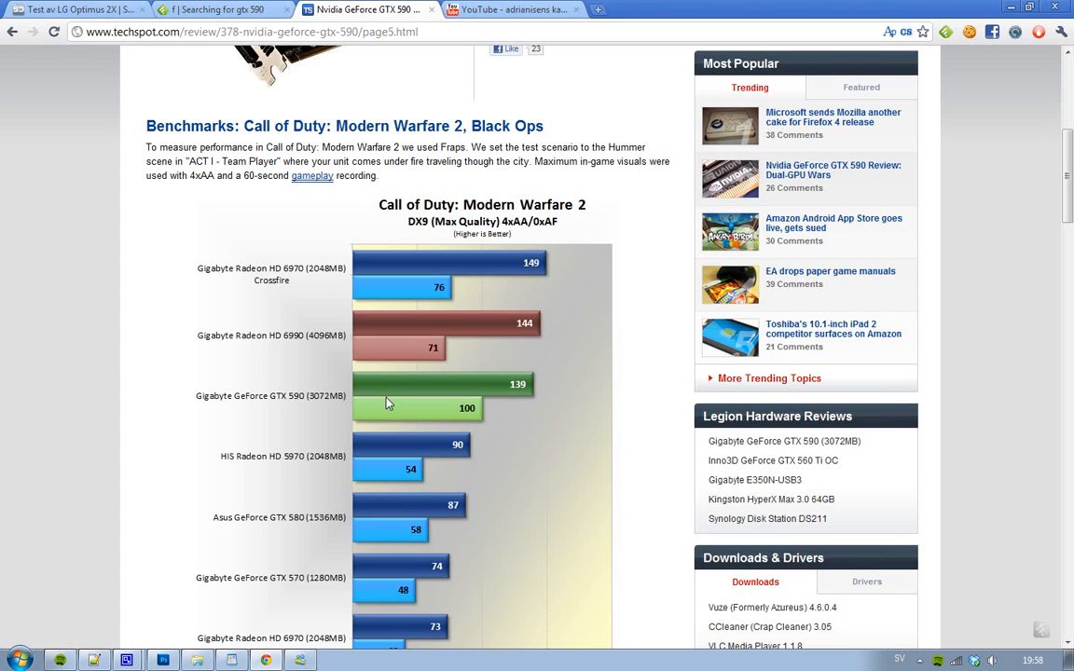
mouse_move(529, 352)
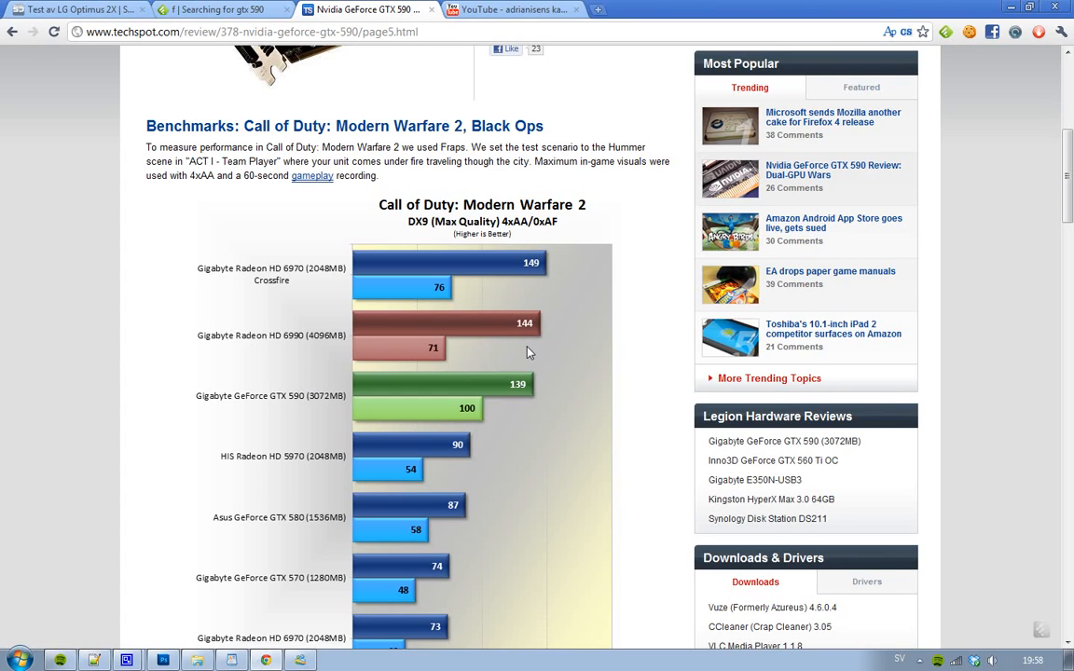
mouse_move(416, 361)
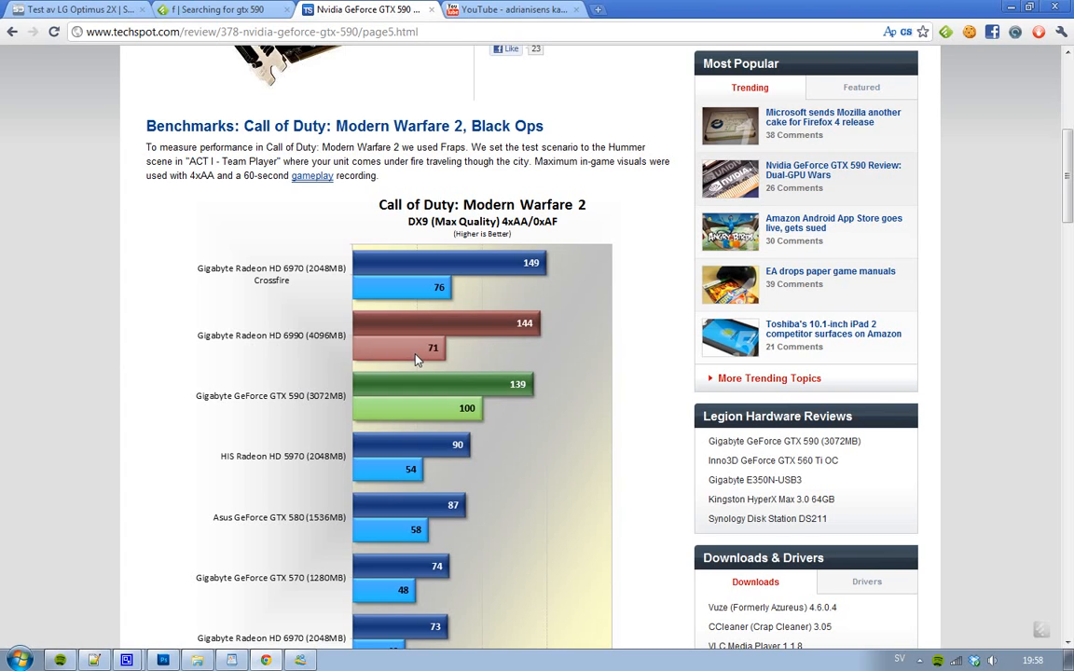
mouse_move(477, 355)
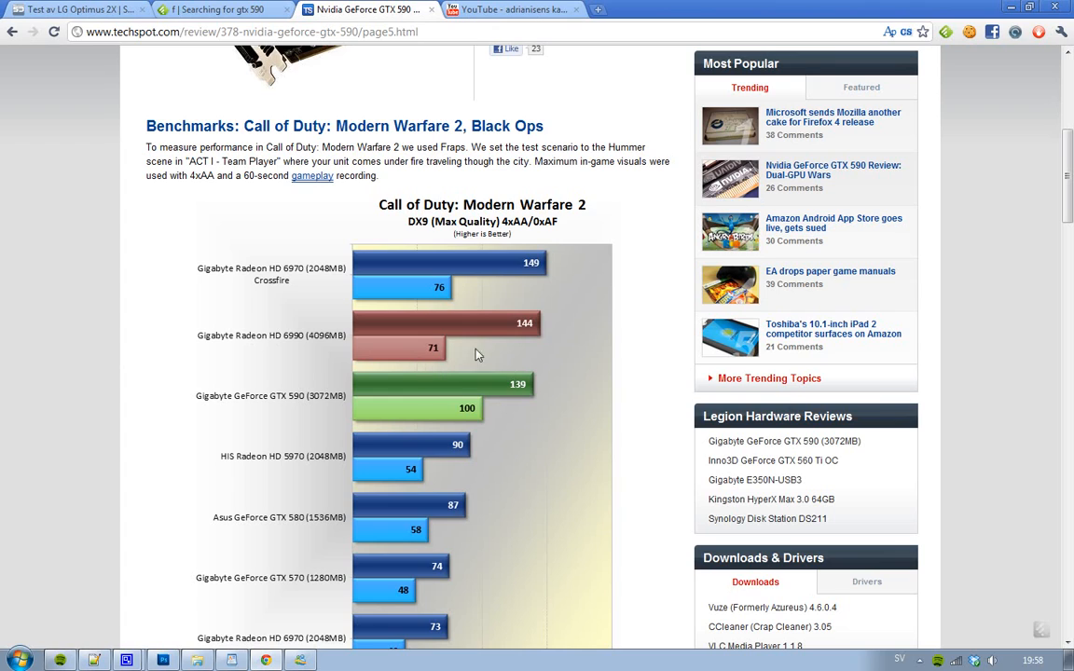
mouse_move(430, 366)
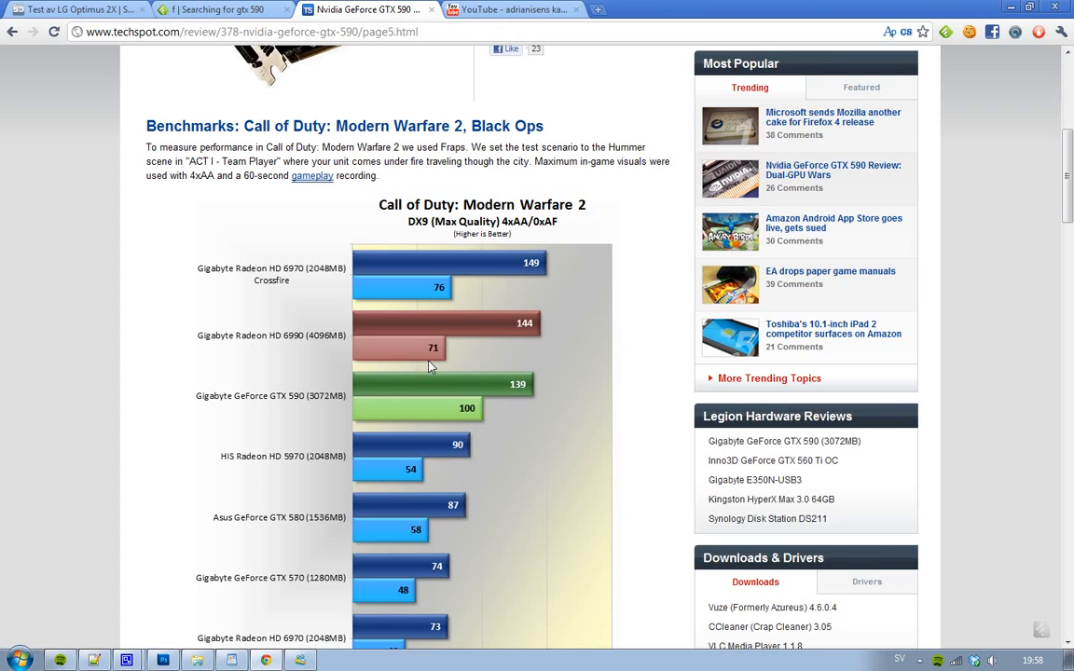
mouse_move(457, 343)
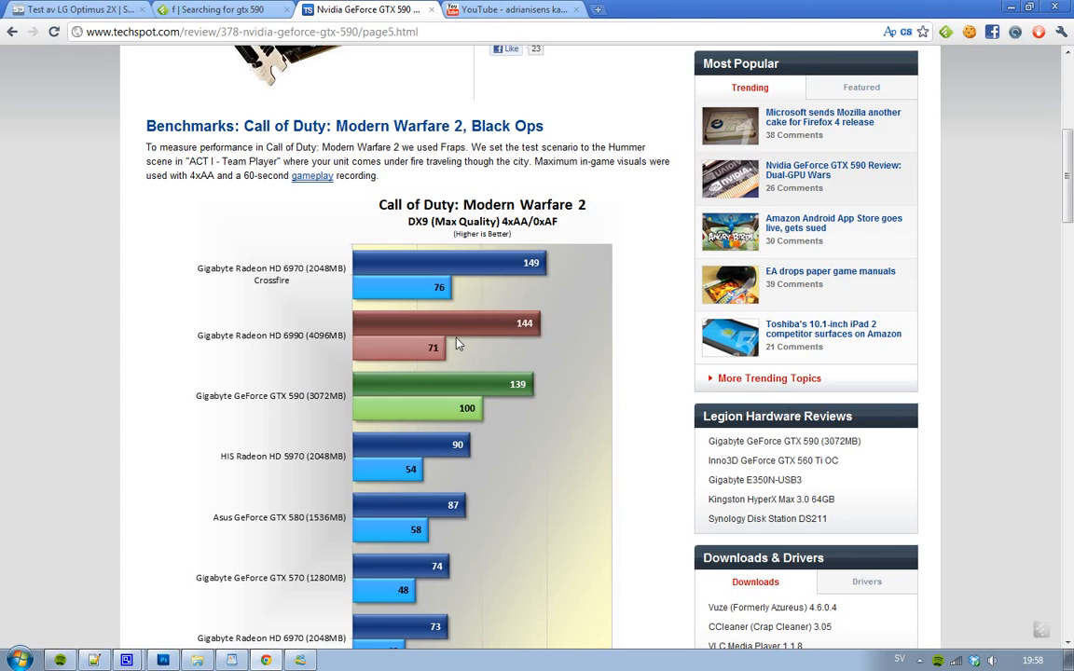
mouse_move(440, 354)
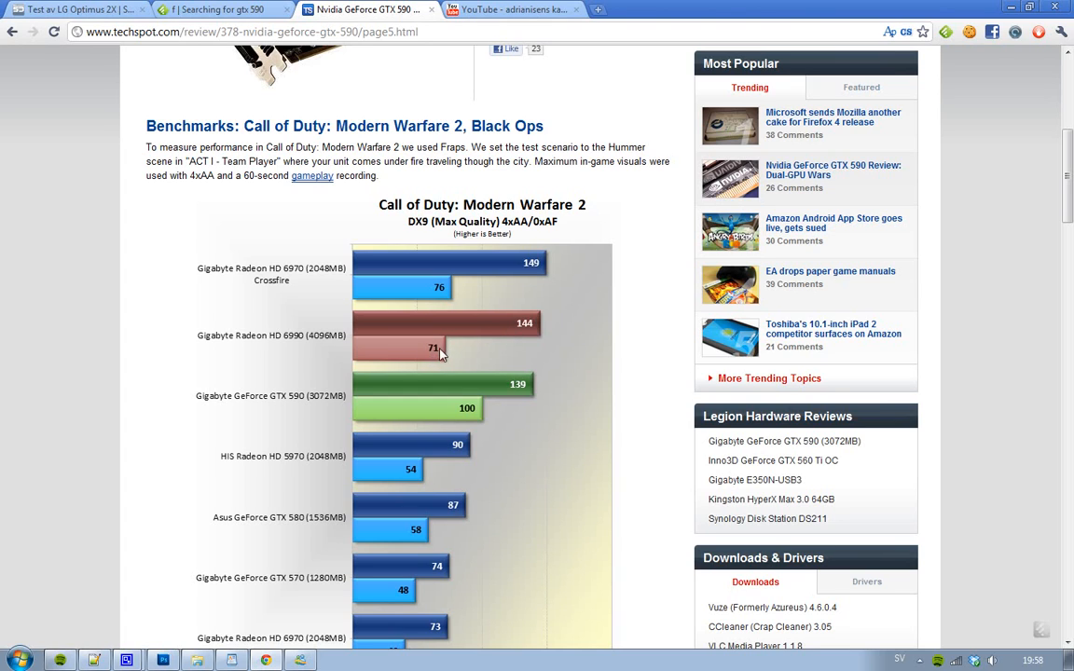
mouse_move(506, 338)
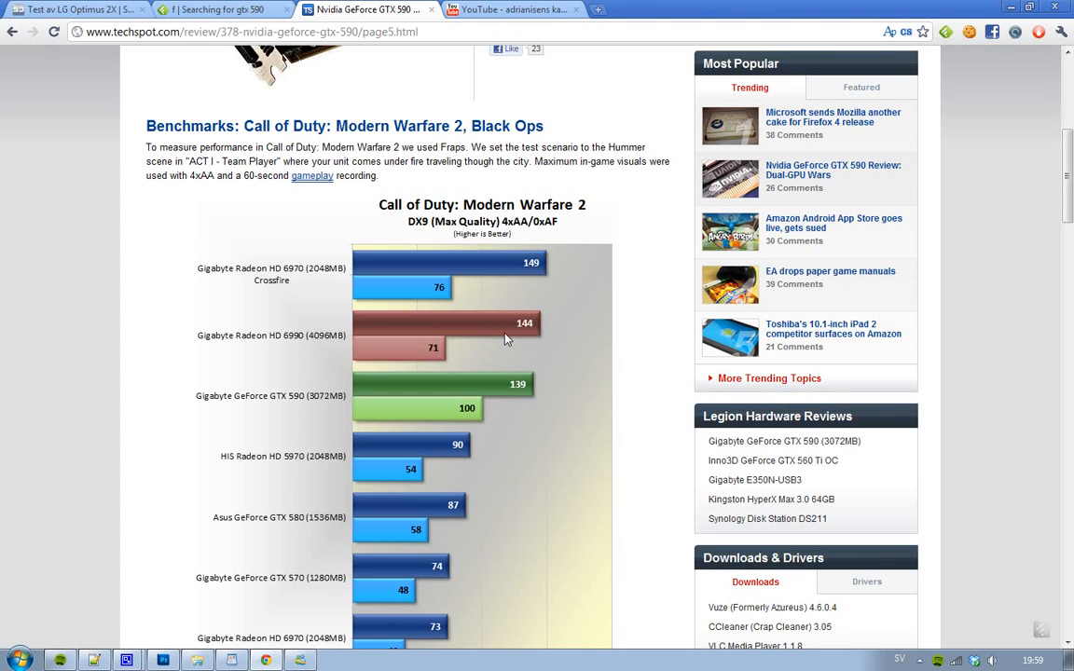
mouse_move(439, 356)
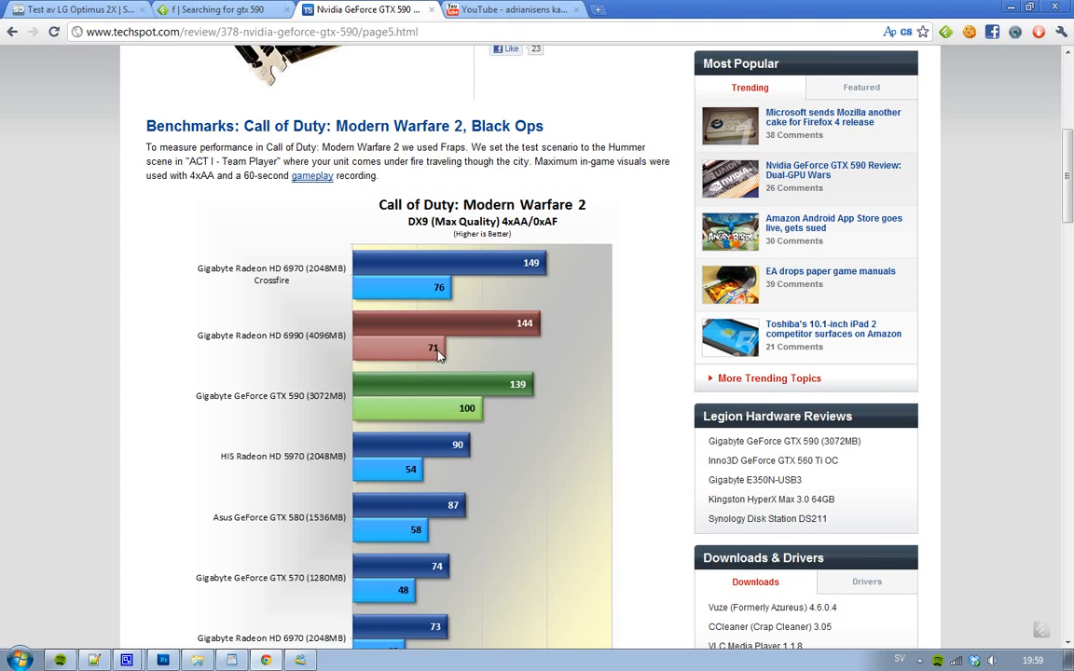
mouse_move(599, 419)
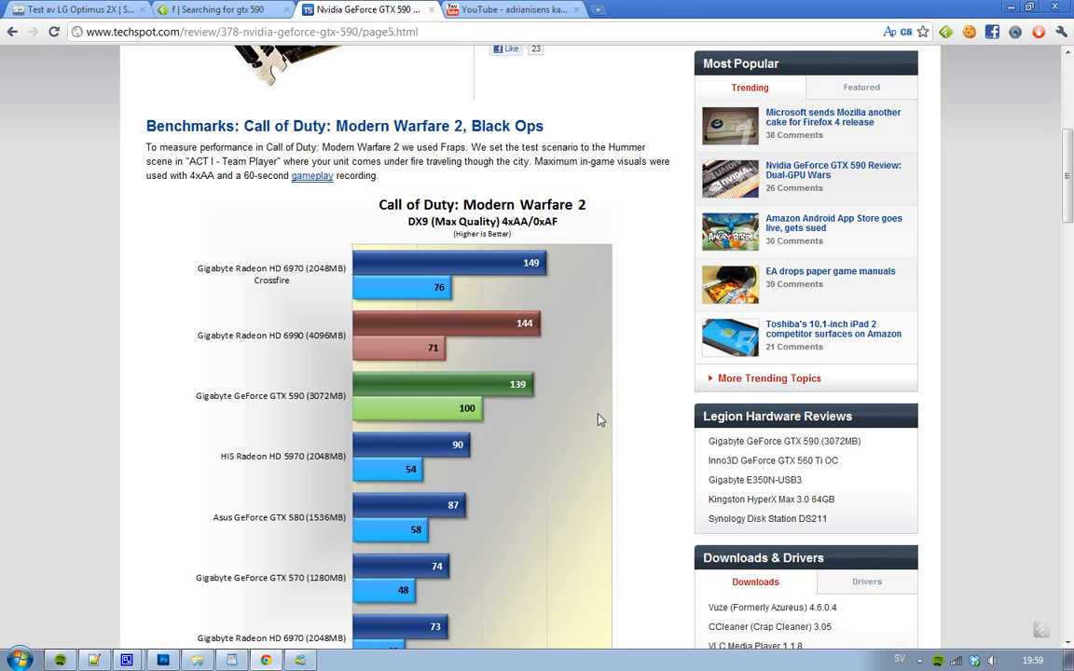
mouse_move(495, 396)
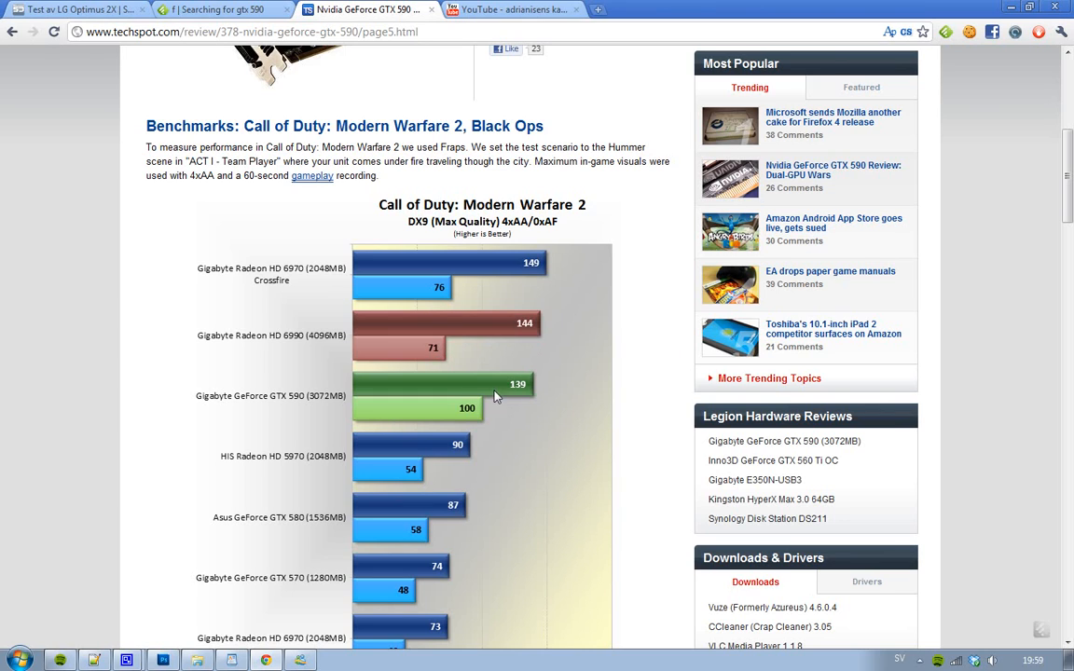
mouse_move(445, 361)
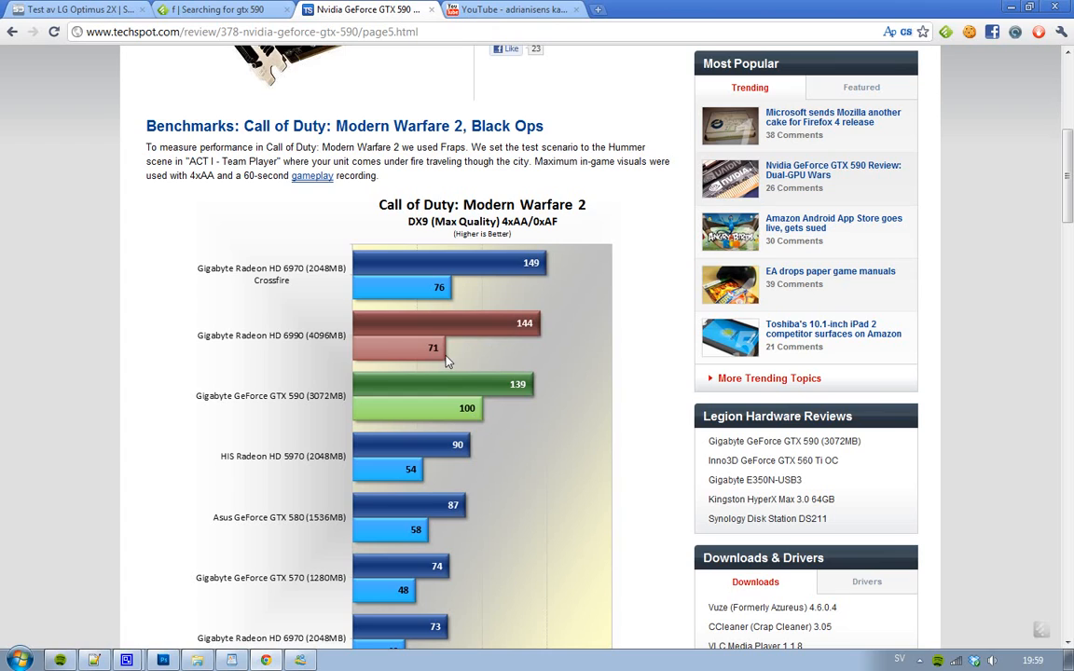
mouse_move(440, 364)
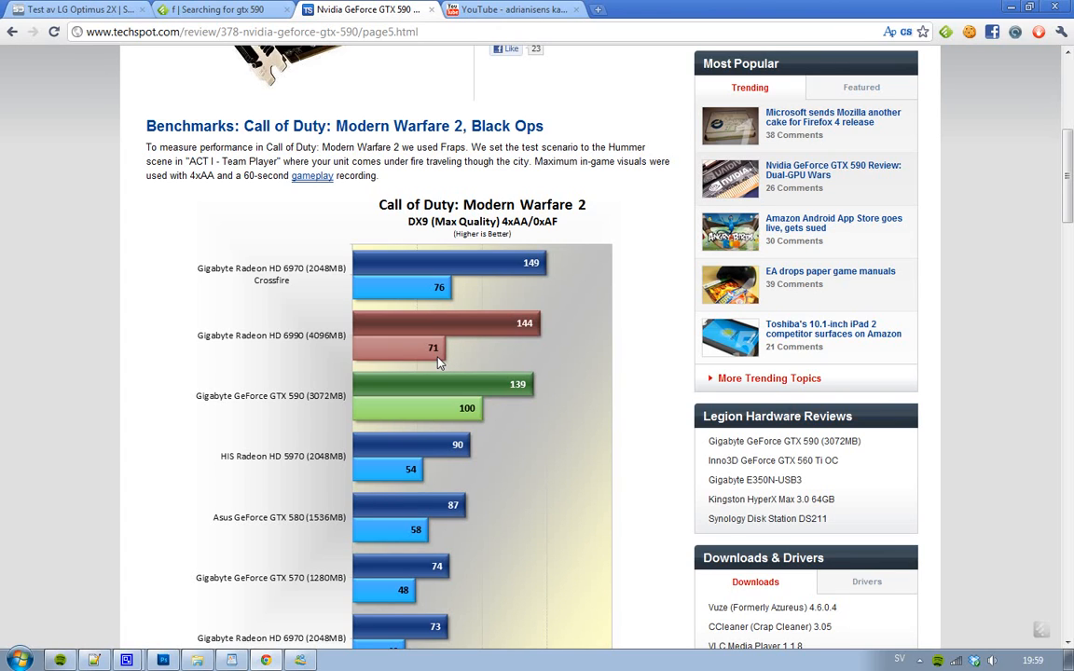
mouse_move(498, 413)
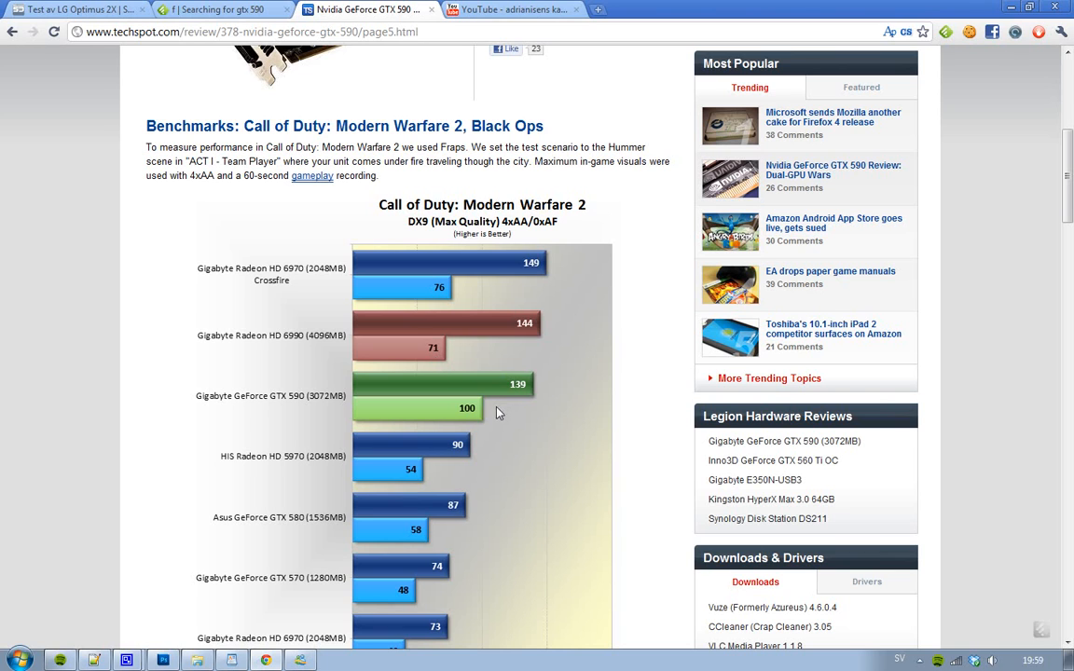
mouse_move(484, 434)
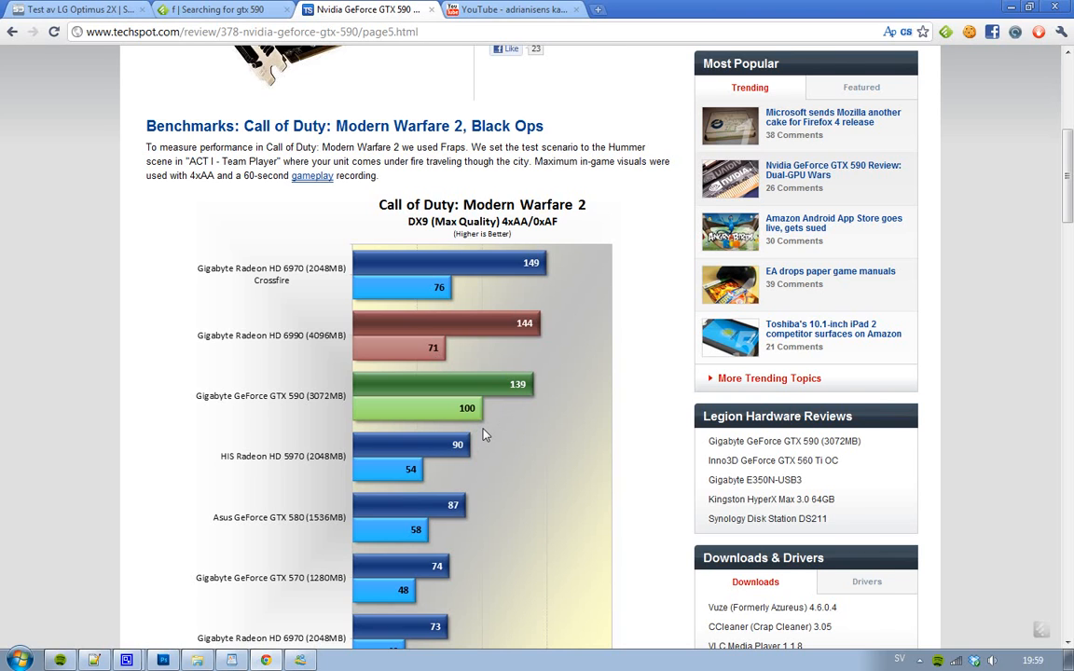
scroll("down", 3)
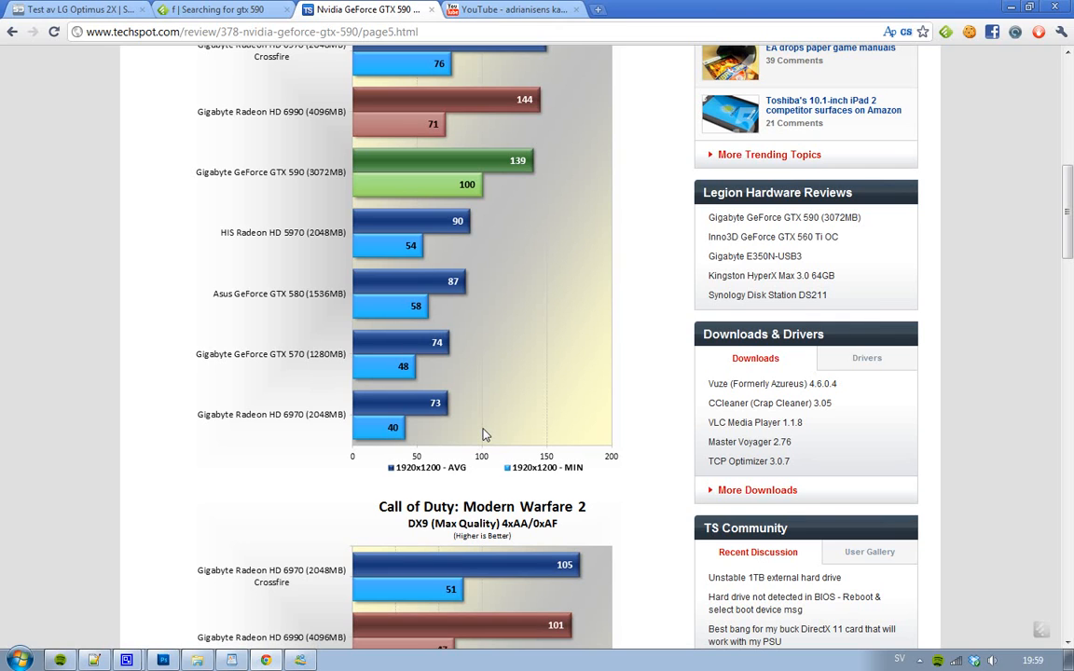
scroll("down", 3)
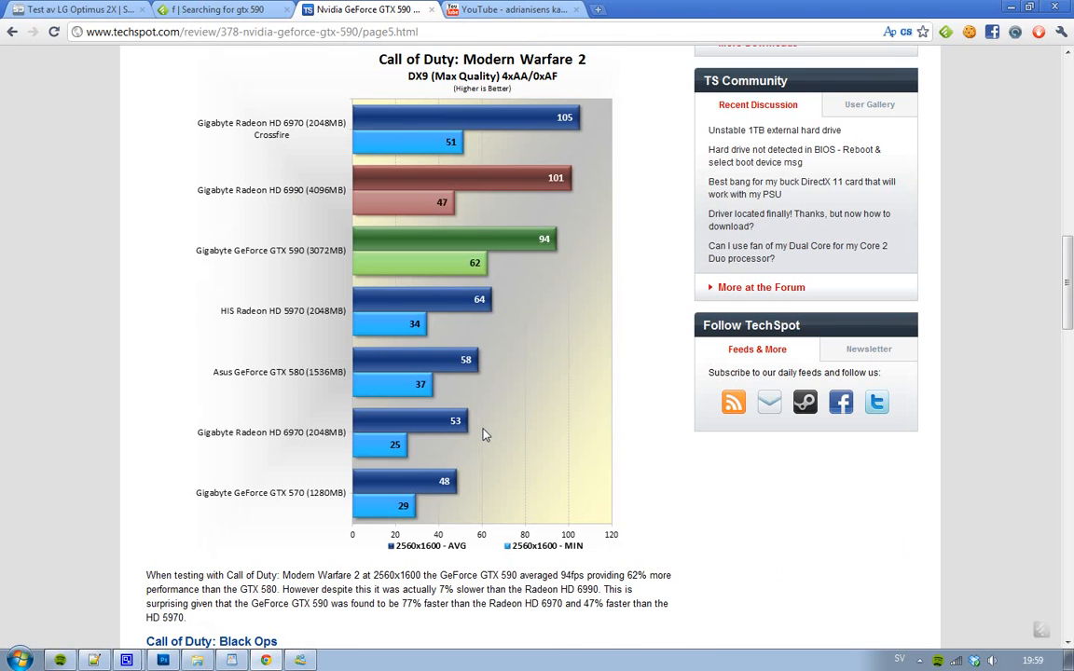
scroll("up", 3)
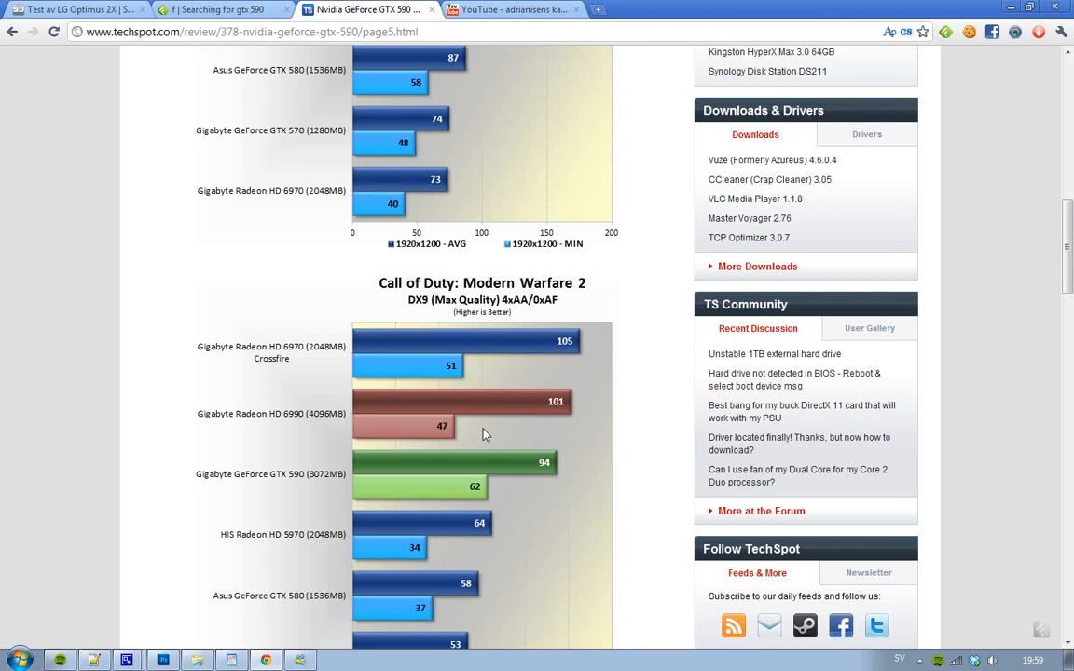
scroll("down", 3)
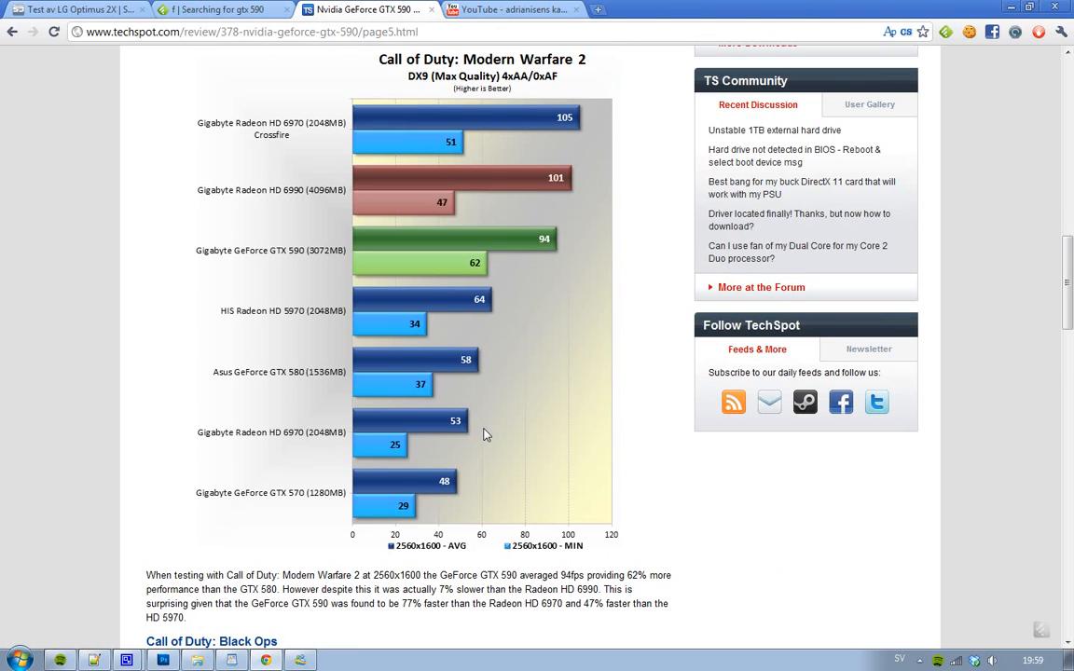
mouse_move(422, 109)
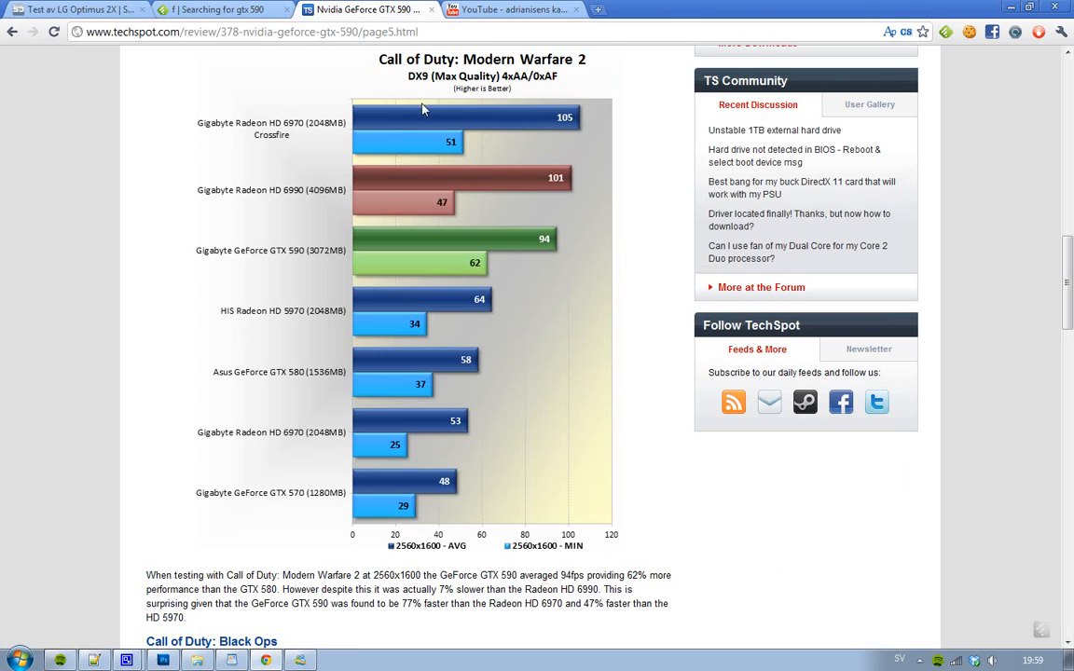
mouse_move(292, 145)
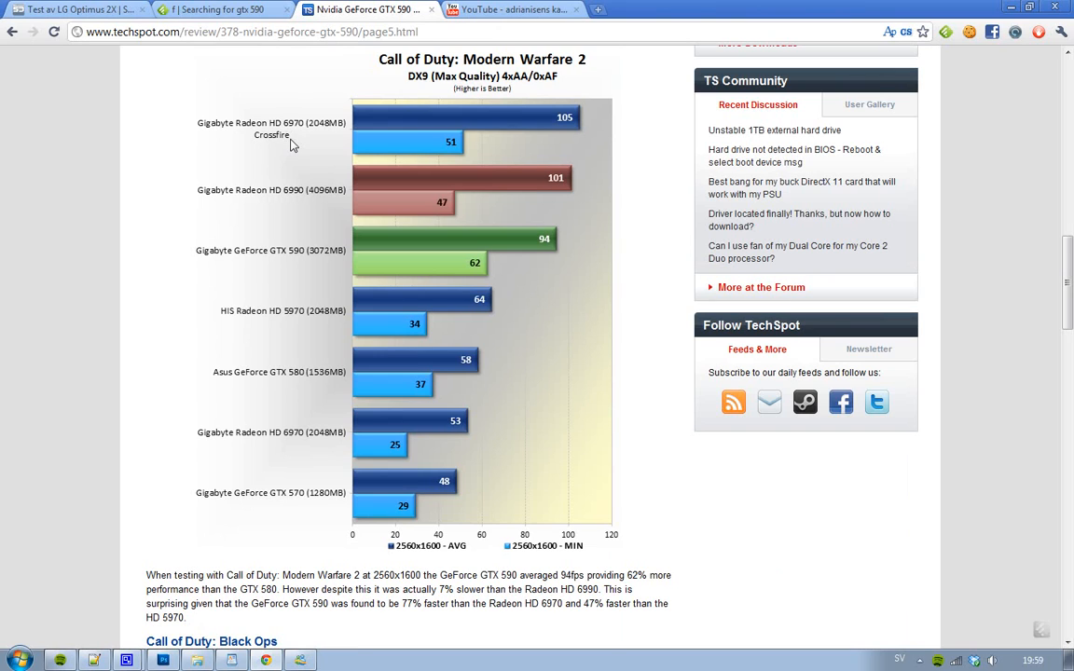
mouse_move(368, 140)
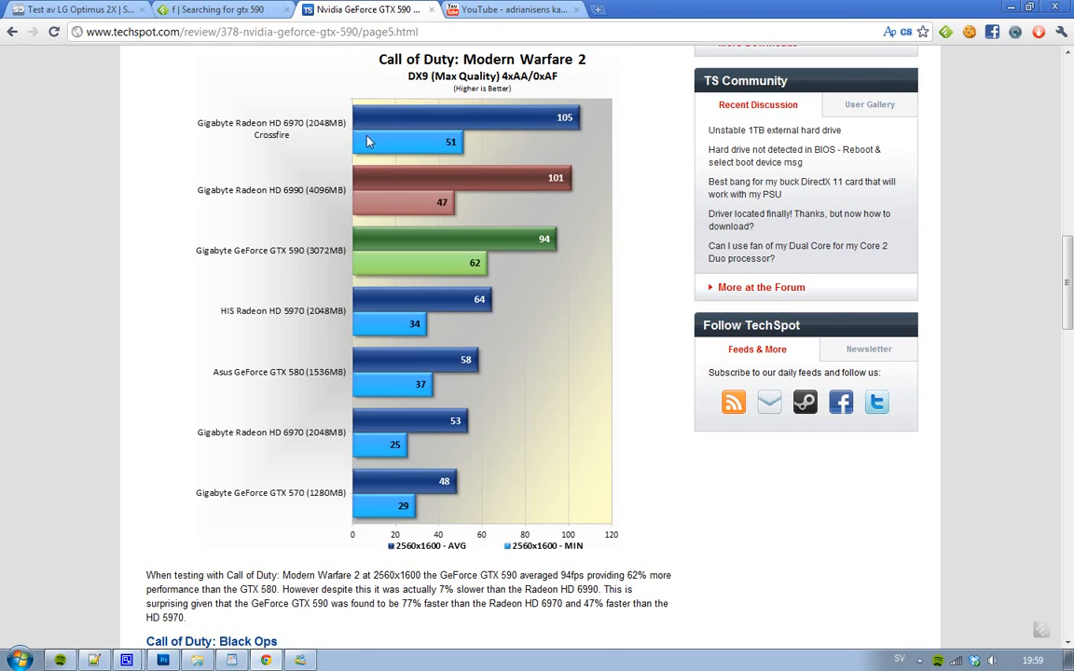
mouse_move(317, 133)
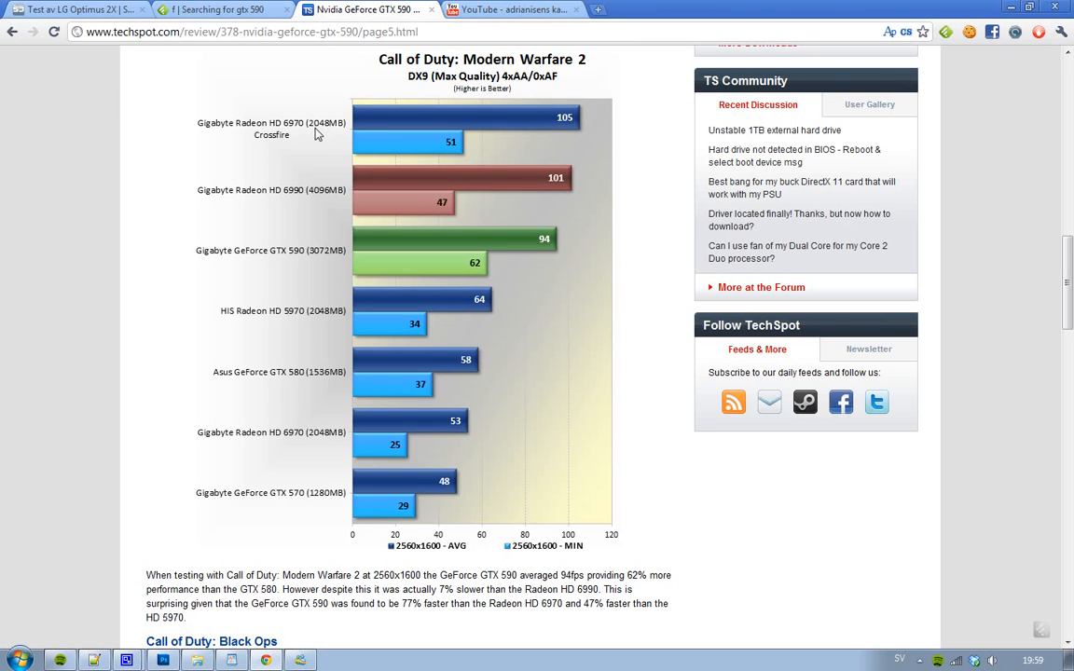
mouse_move(396, 229)
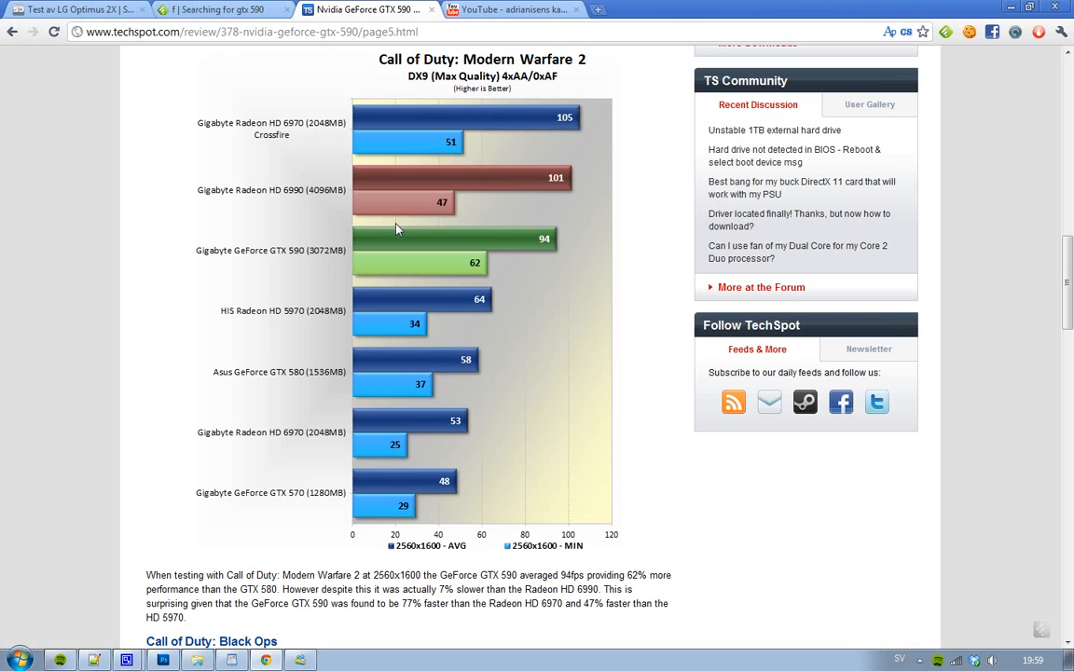
mouse_move(498, 200)
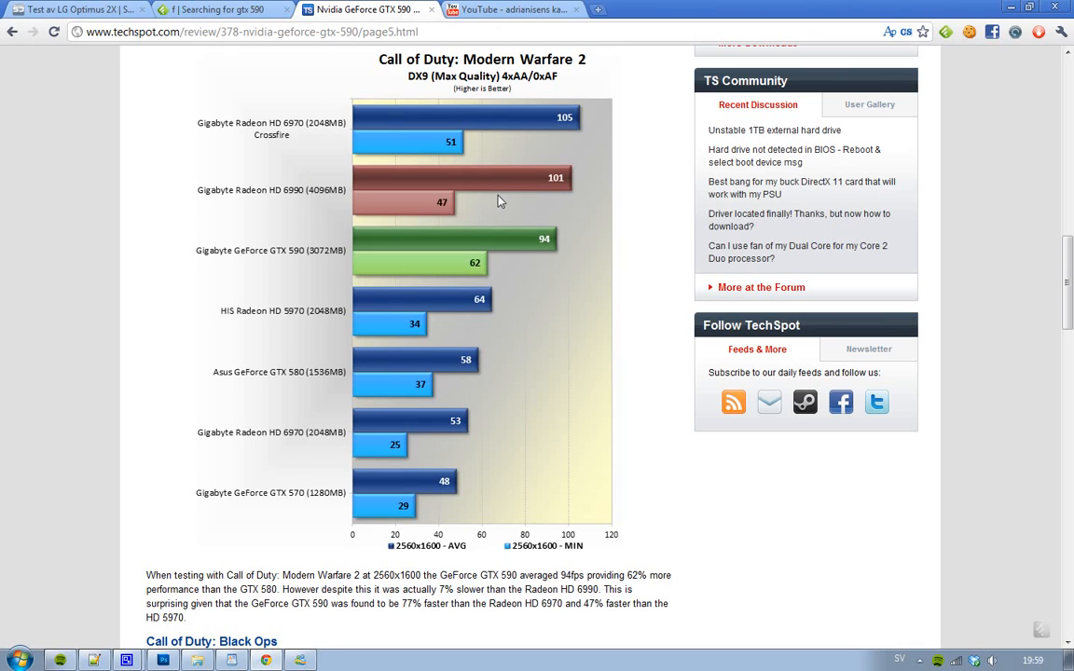
mouse_move(484, 206)
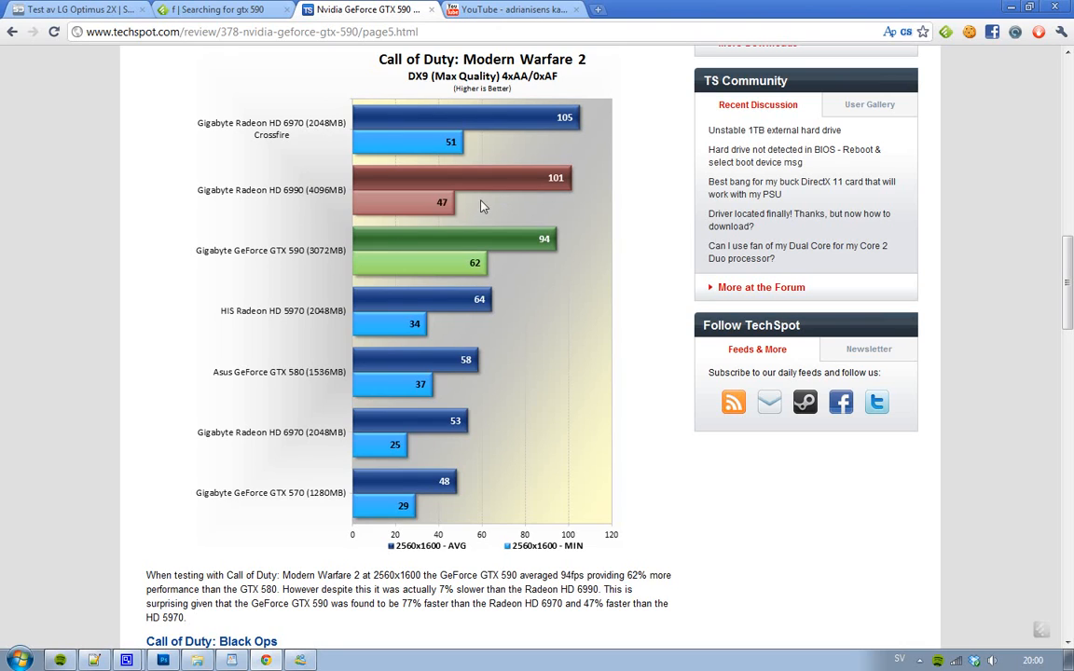
mouse_move(275, 264)
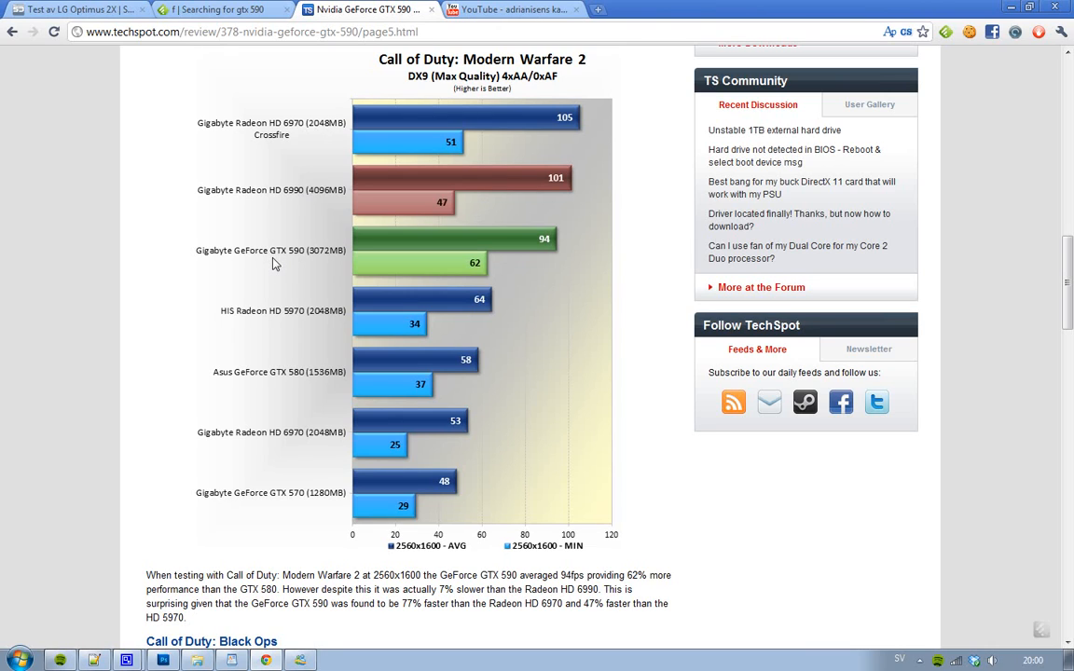
mouse_move(289, 221)
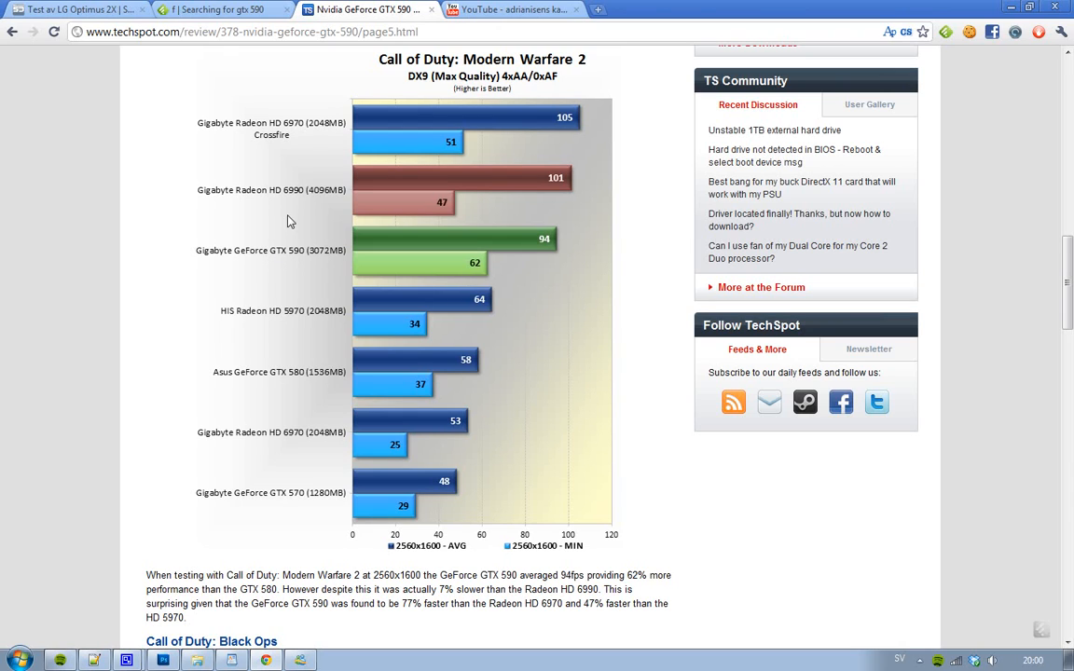
mouse_move(452, 222)
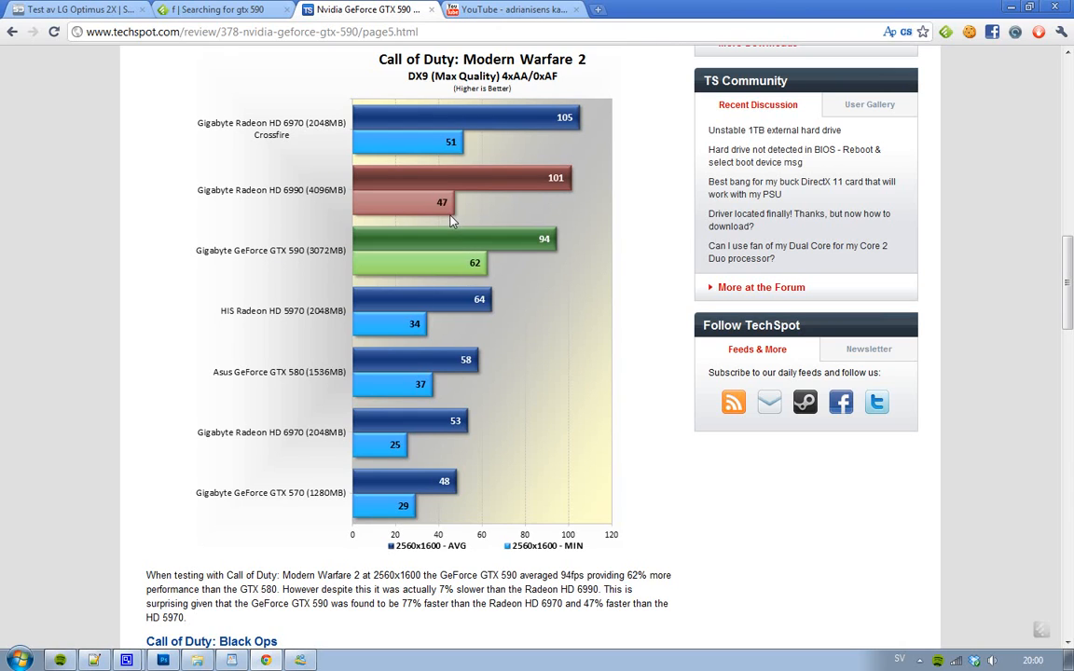
mouse_move(536, 203)
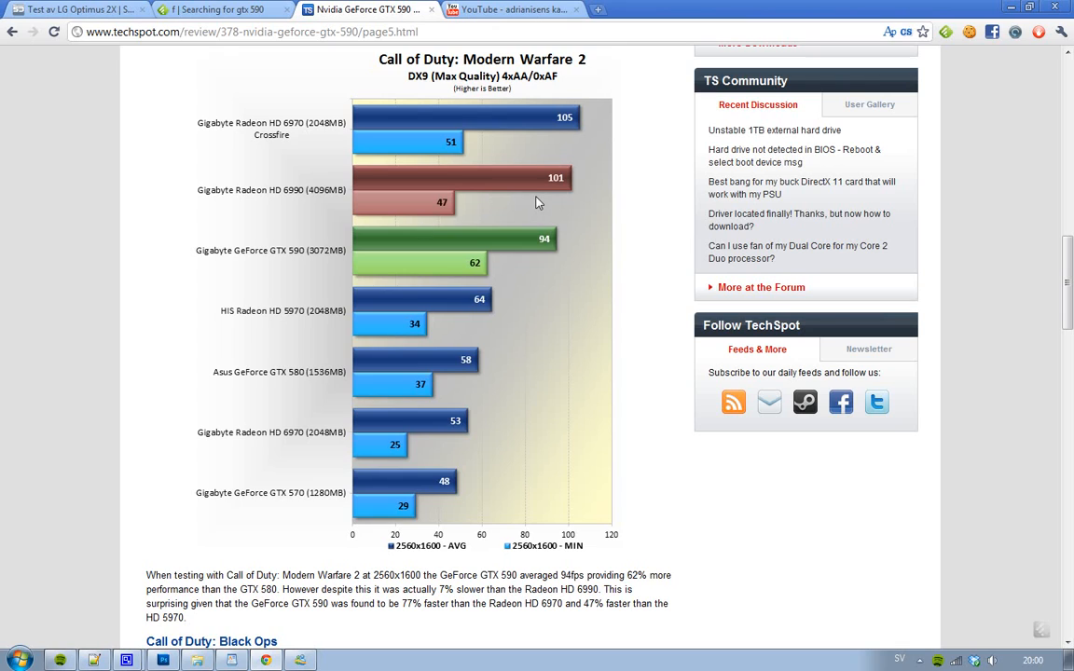
mouse_move(438, 217)
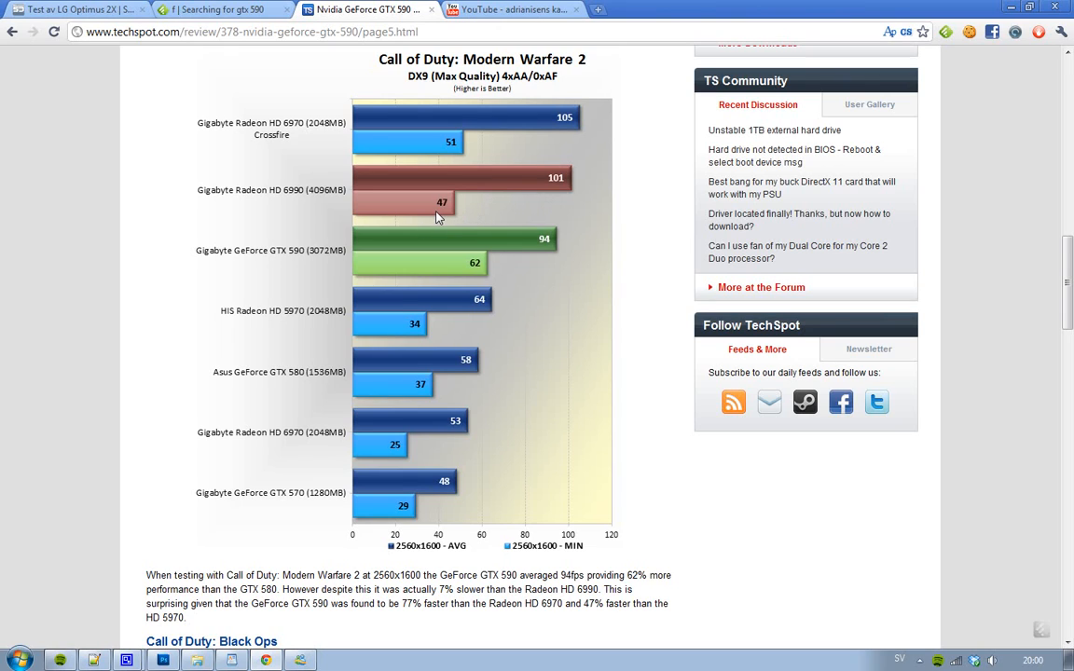
mouse_move(483, 206)
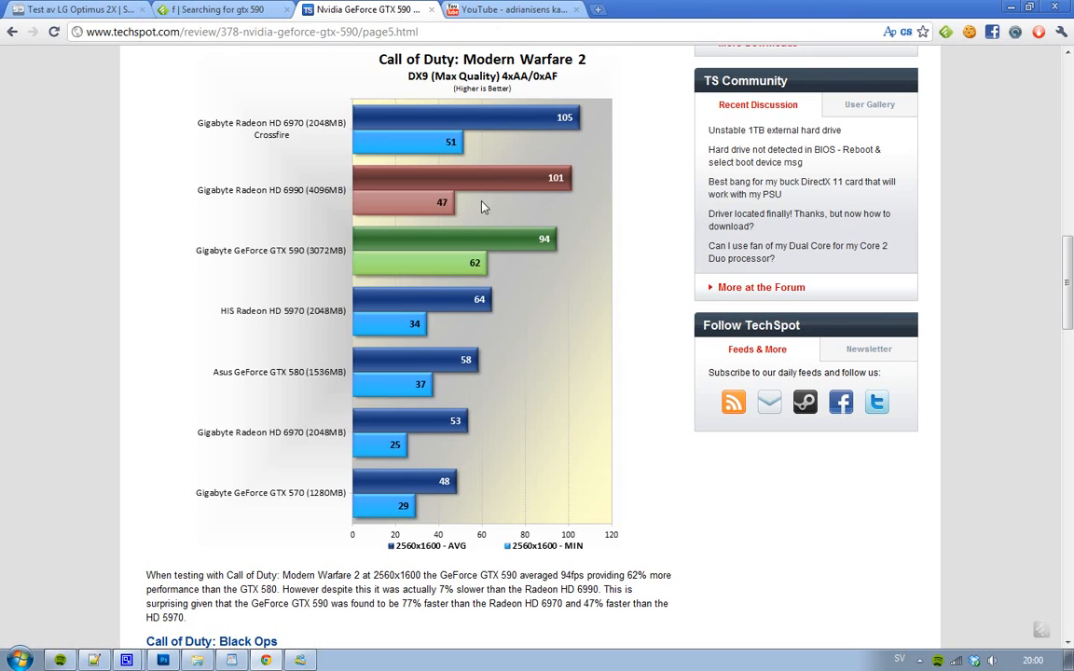
mouse_move(546, 192)
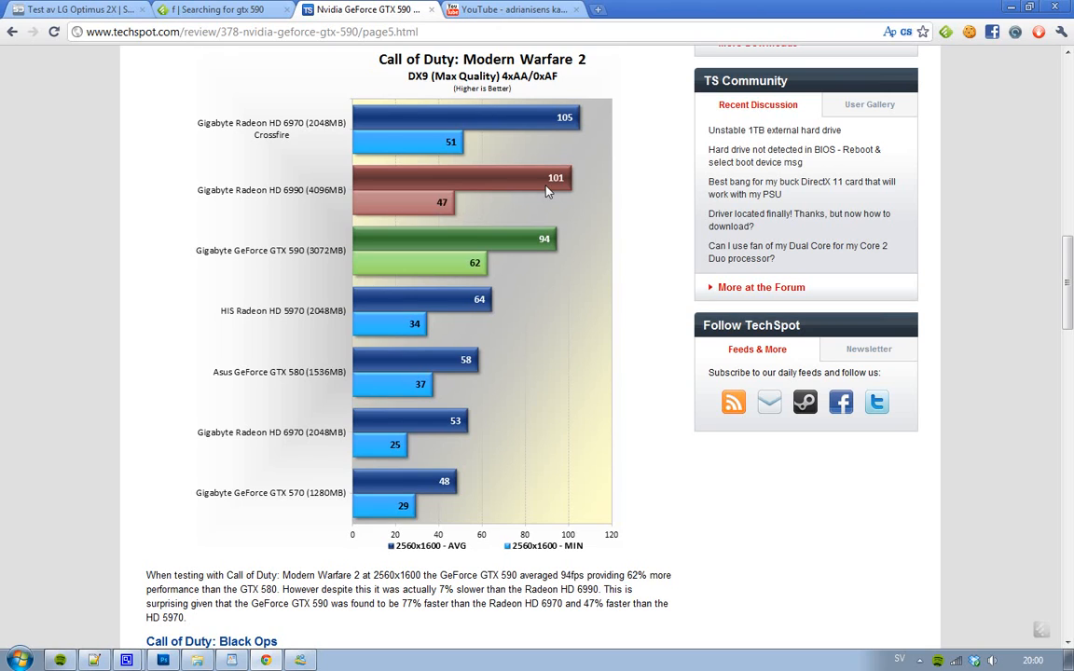
mouse_move(505, 273)
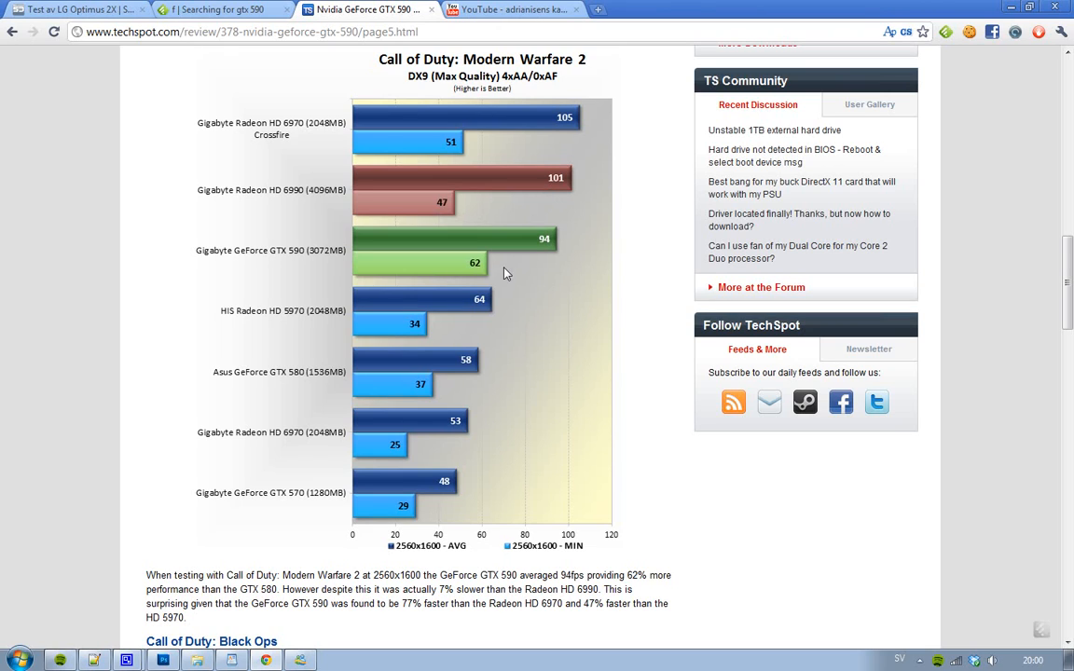
mouse_move(536, 263)
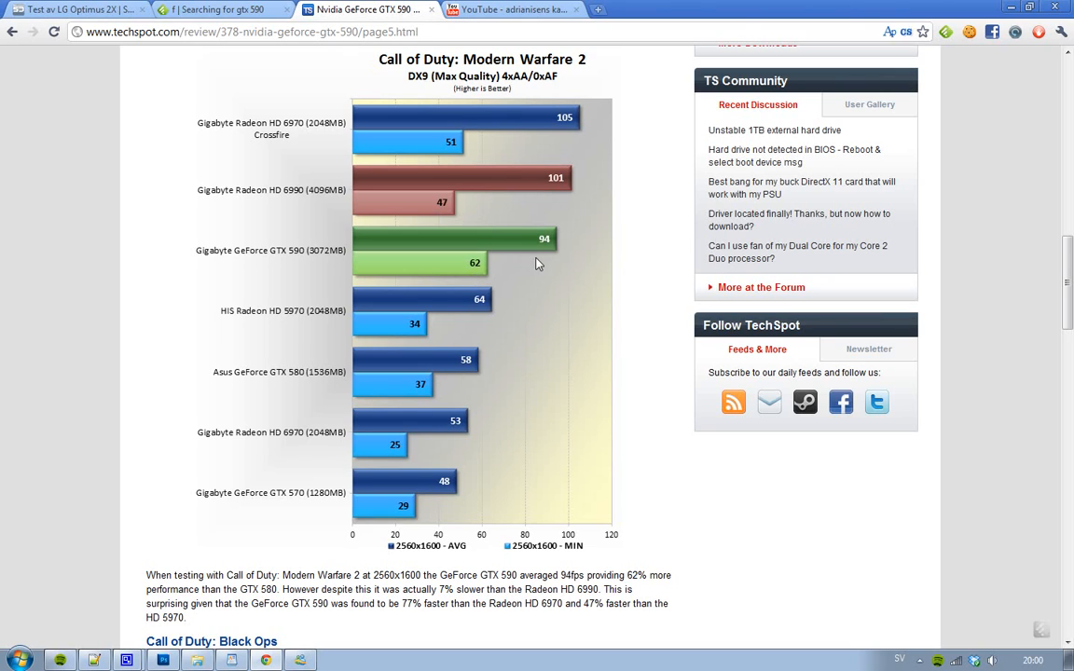
mouse_move(484, 279)
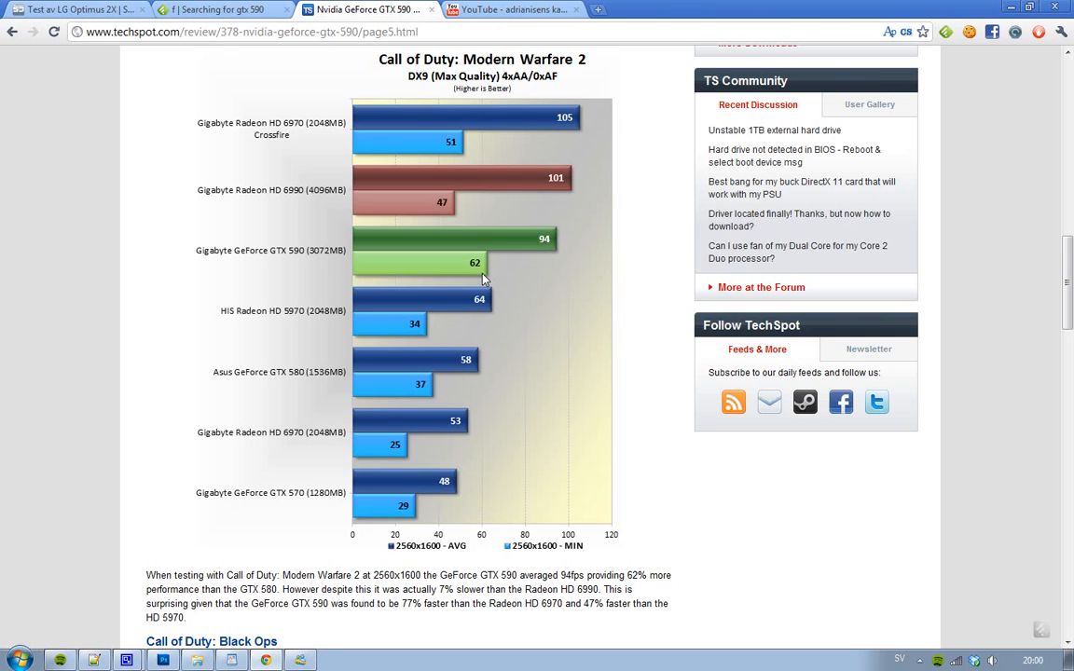
mouse_move(160, 332)
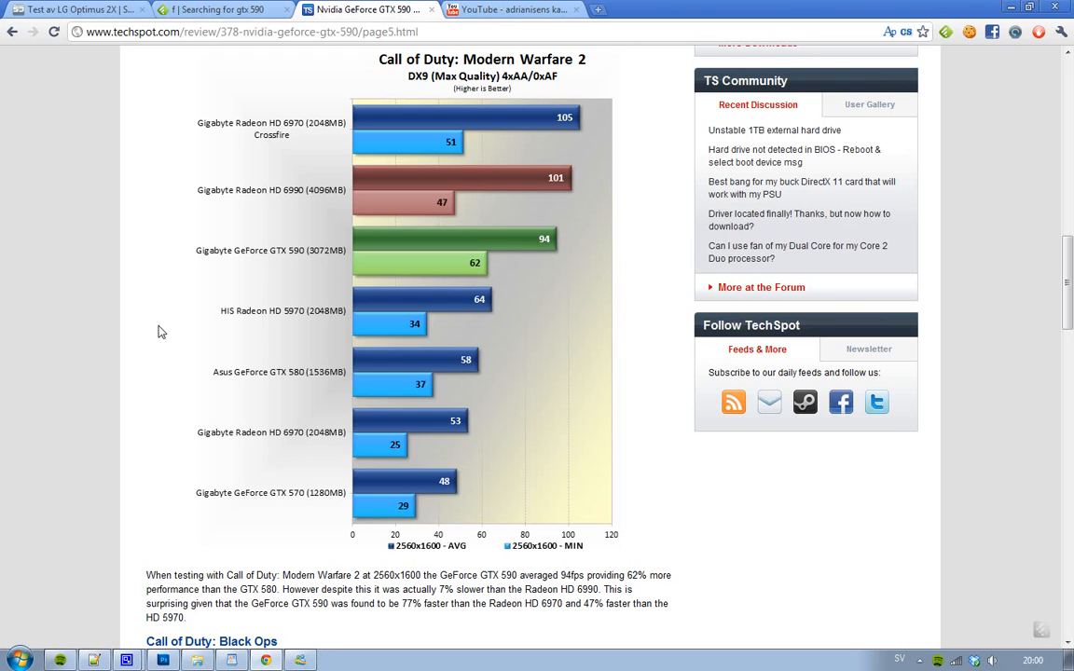
scroll("down", 3)
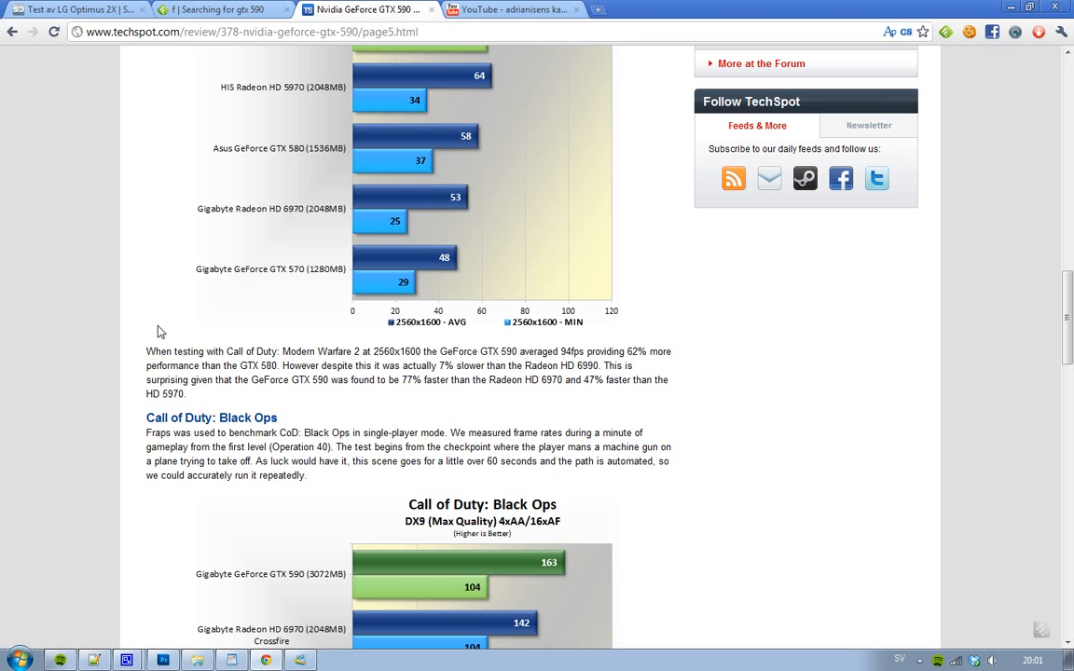
scroll("down", 3)
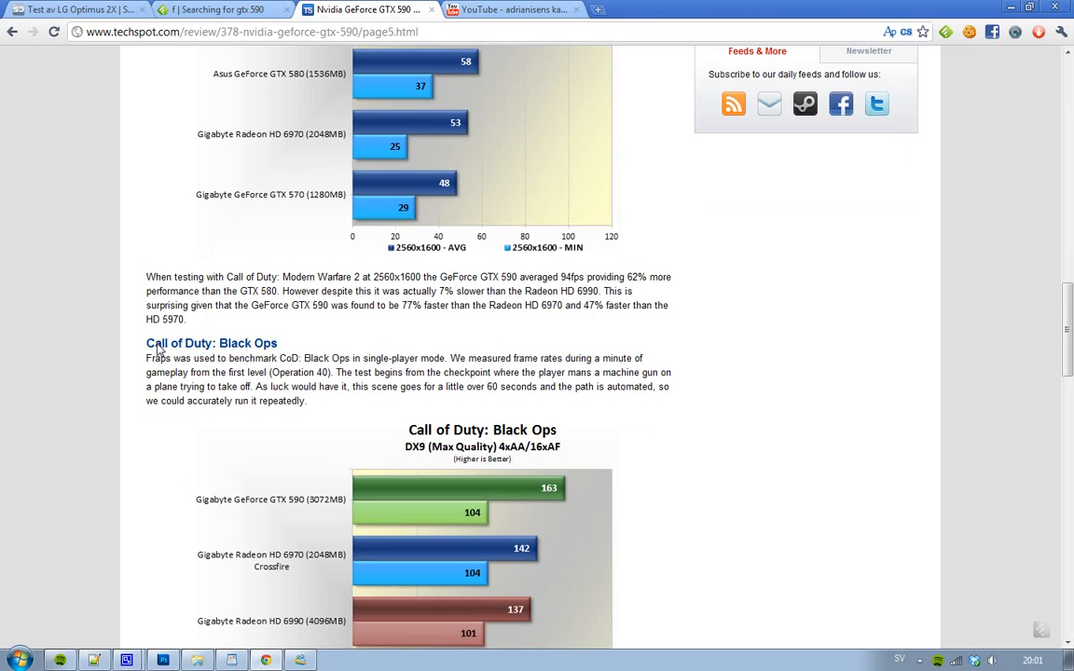
mouse_move(342, 515)
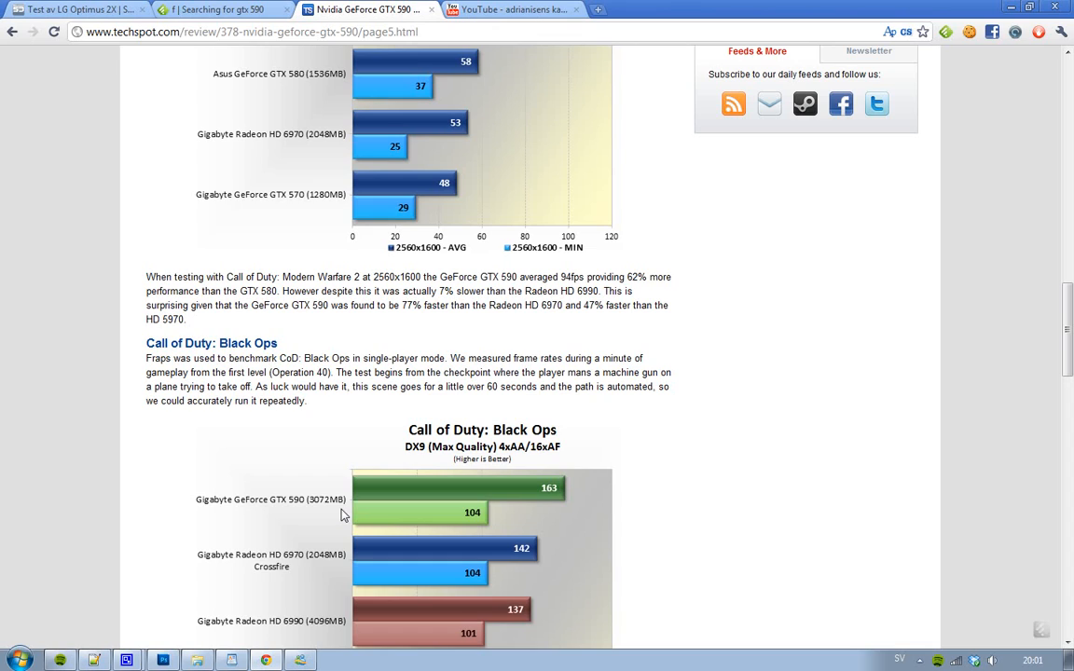
mouse_move(546, 423)
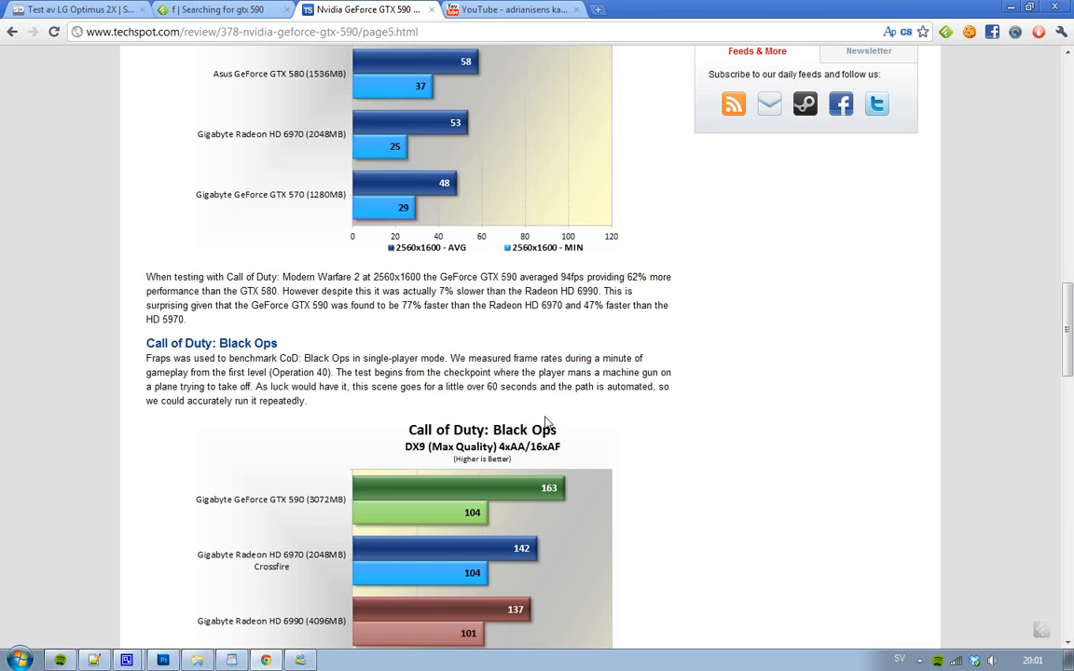
mouse_move(576, 422)
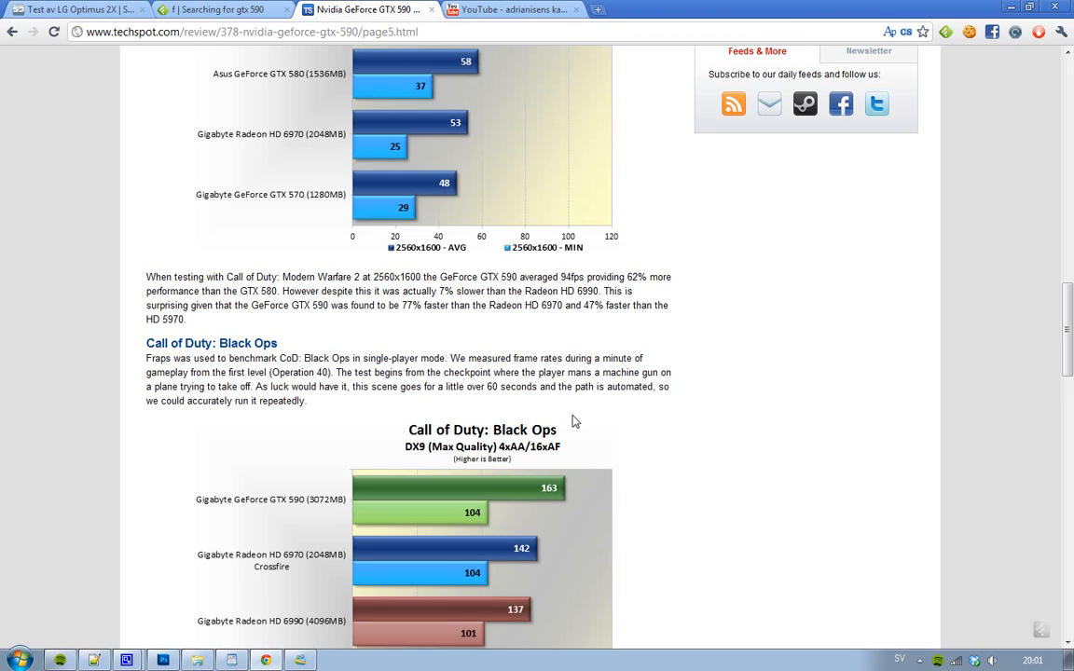
mouse_move(559, 504)
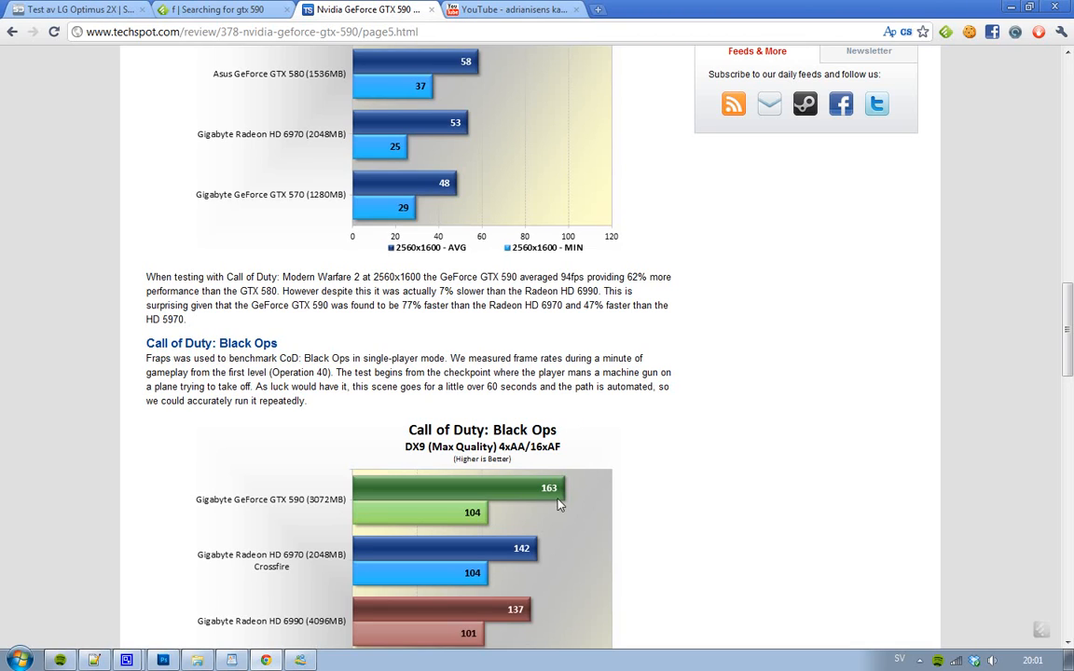
mouse_move(496, 529)
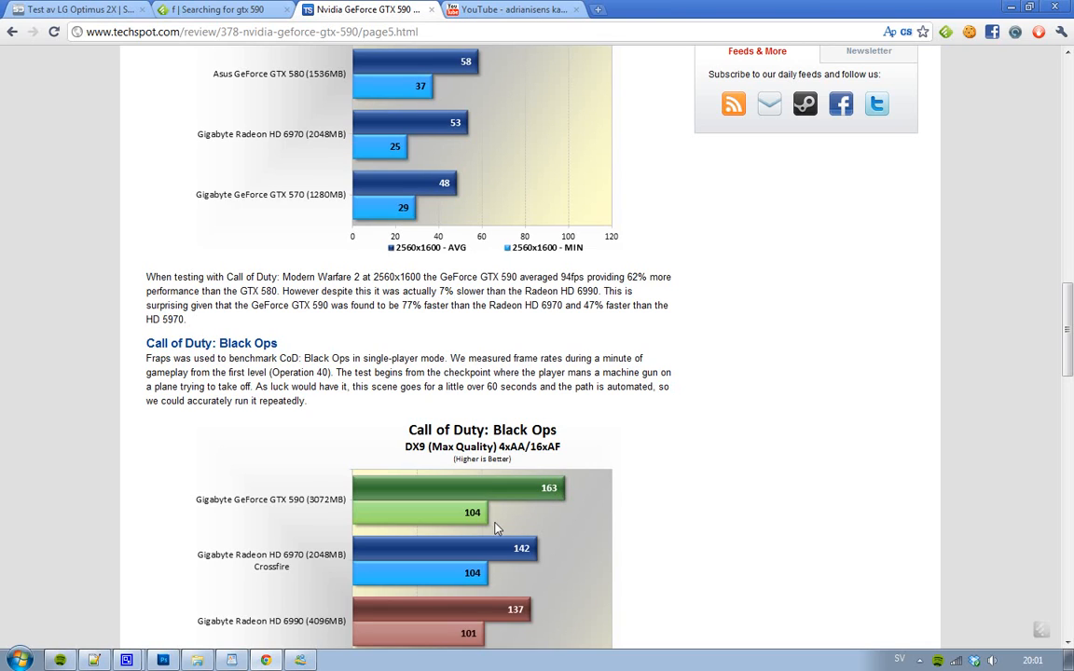
mouse_move(493, 528)
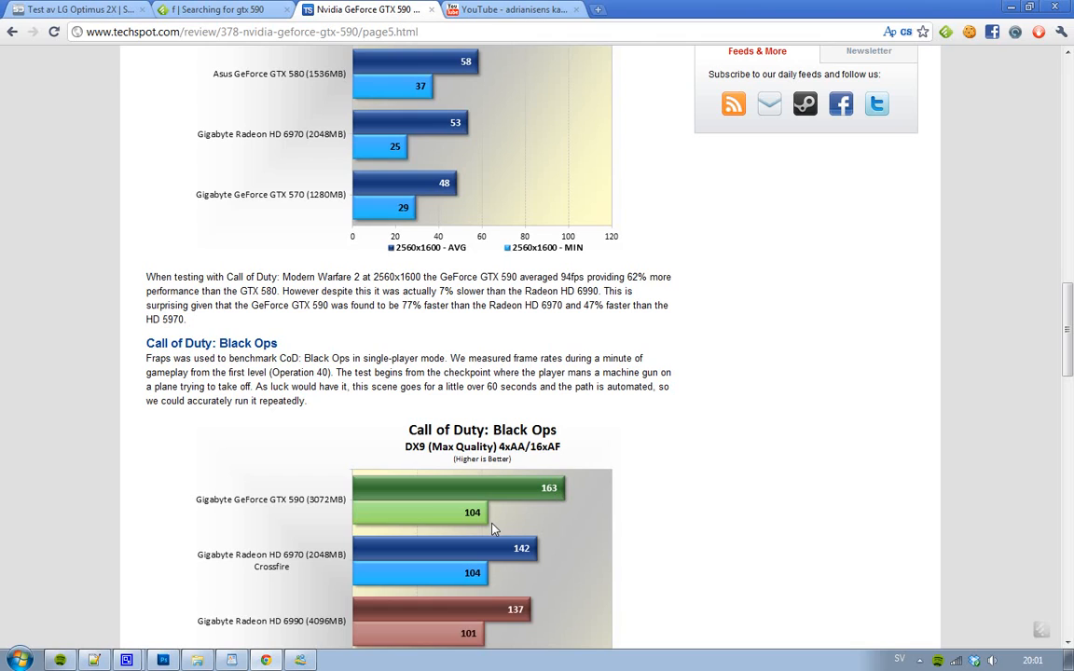
scroll("down", 3)
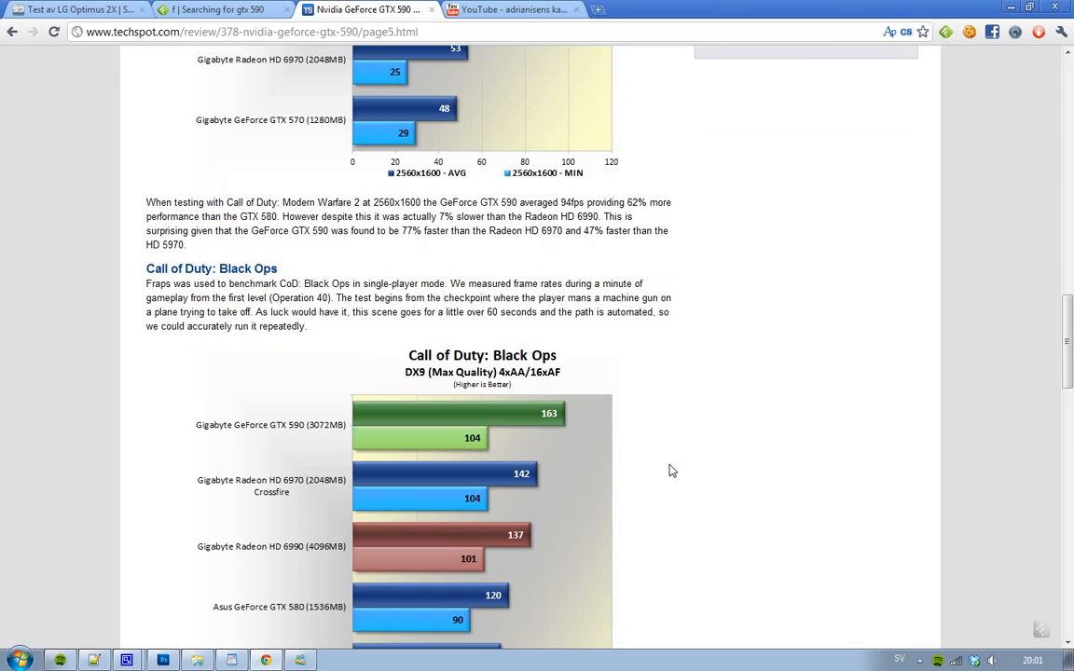
mouse_move(494, 543)
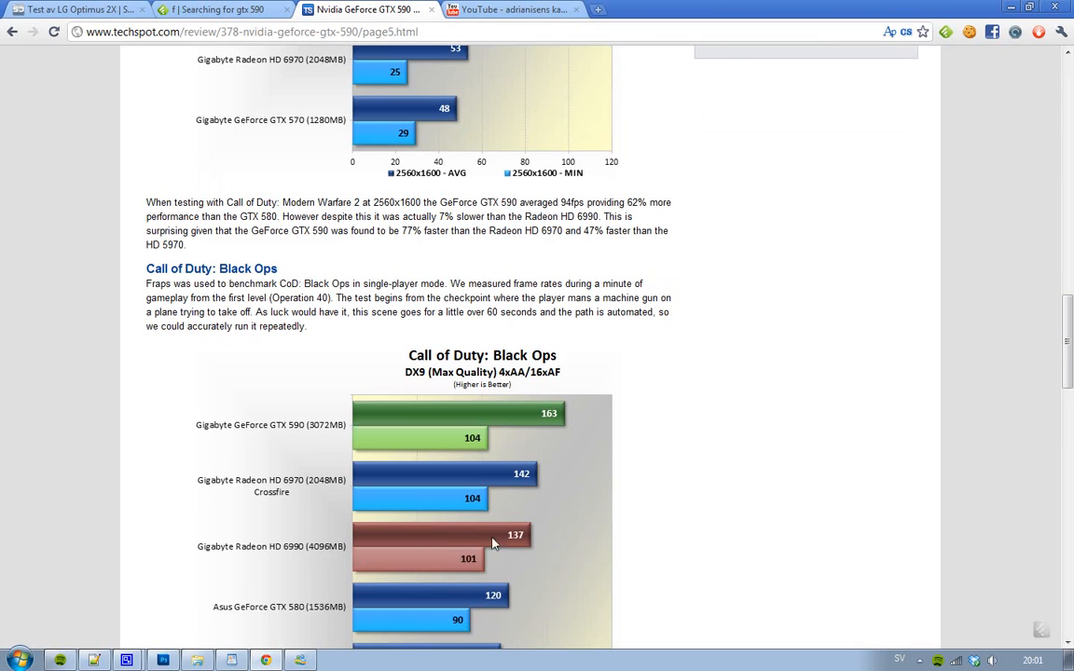
mouse_move(739, 368)
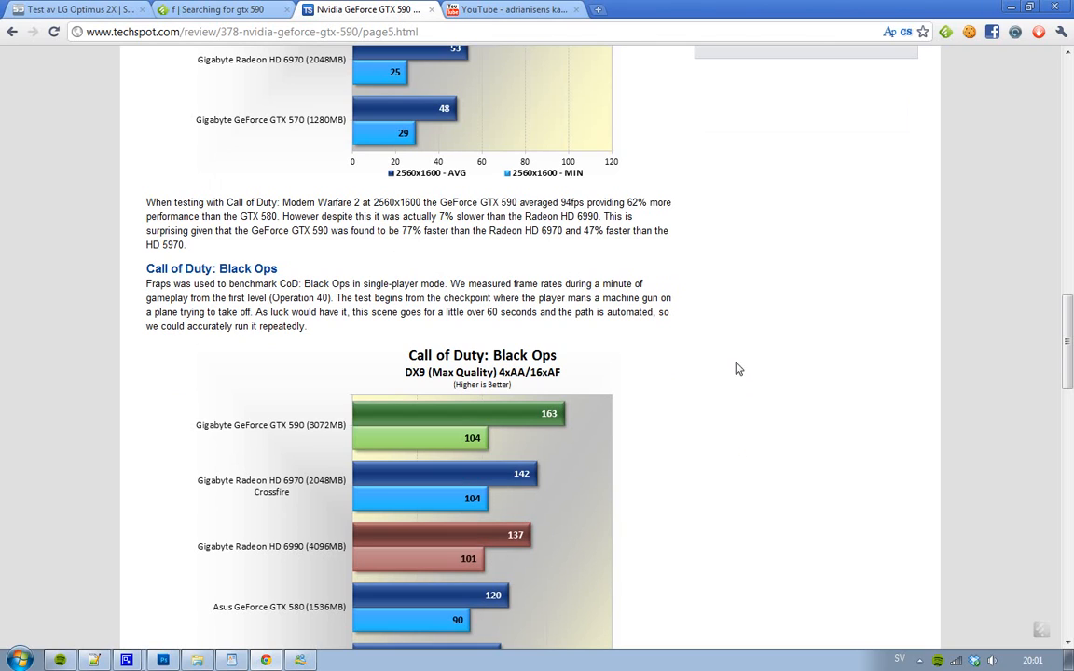
mouse_move(547, 558)
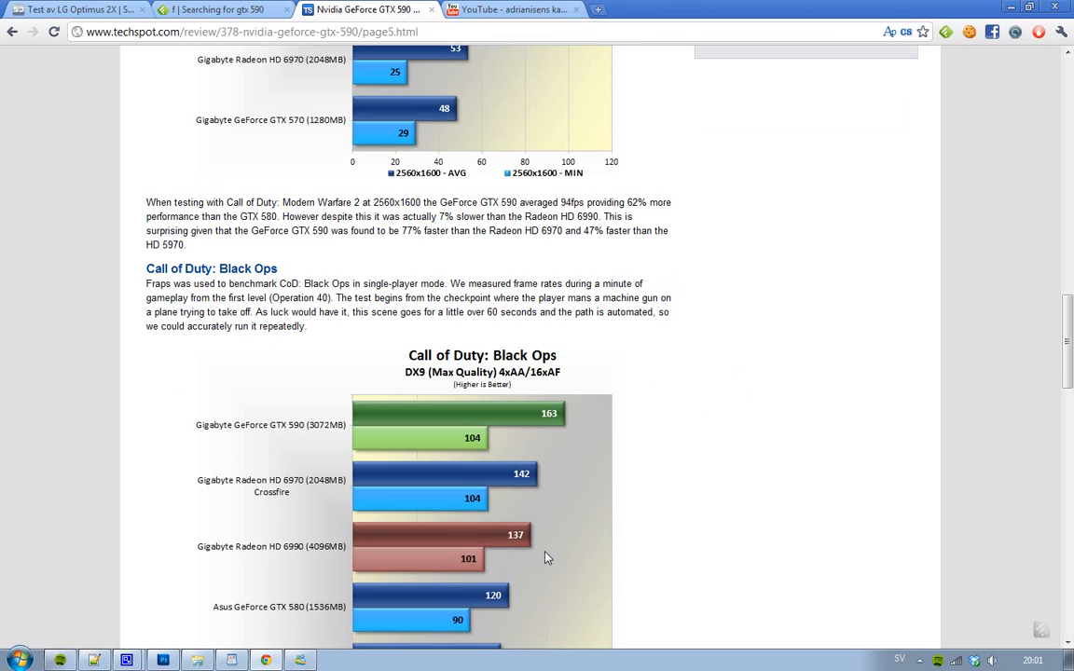
mouse_move(480, 487)
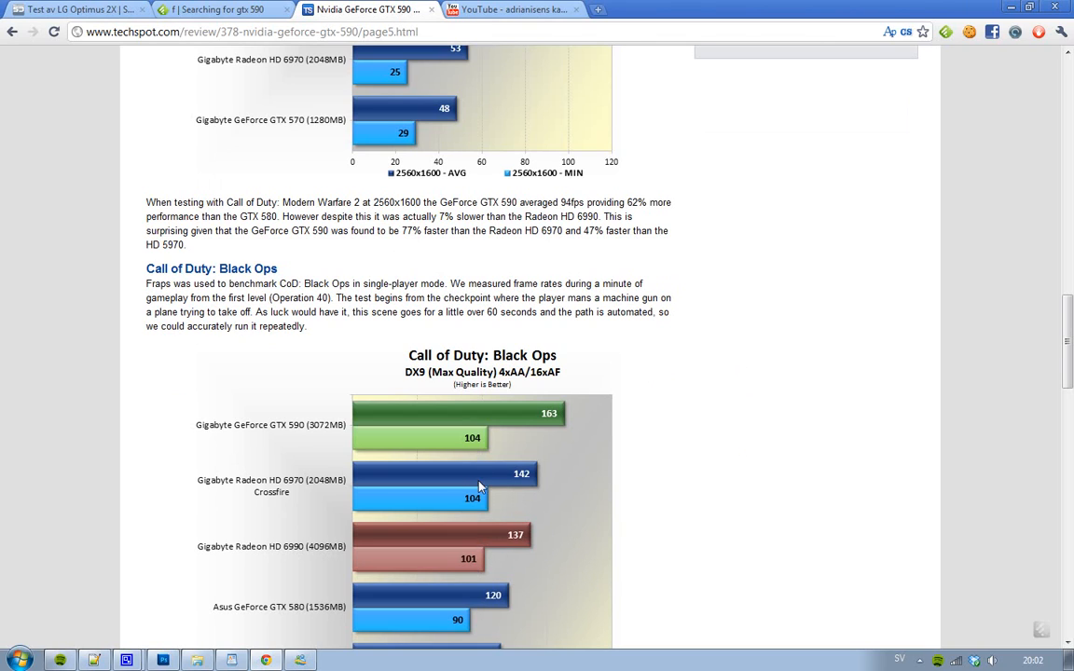
mouse_move(610, 411)
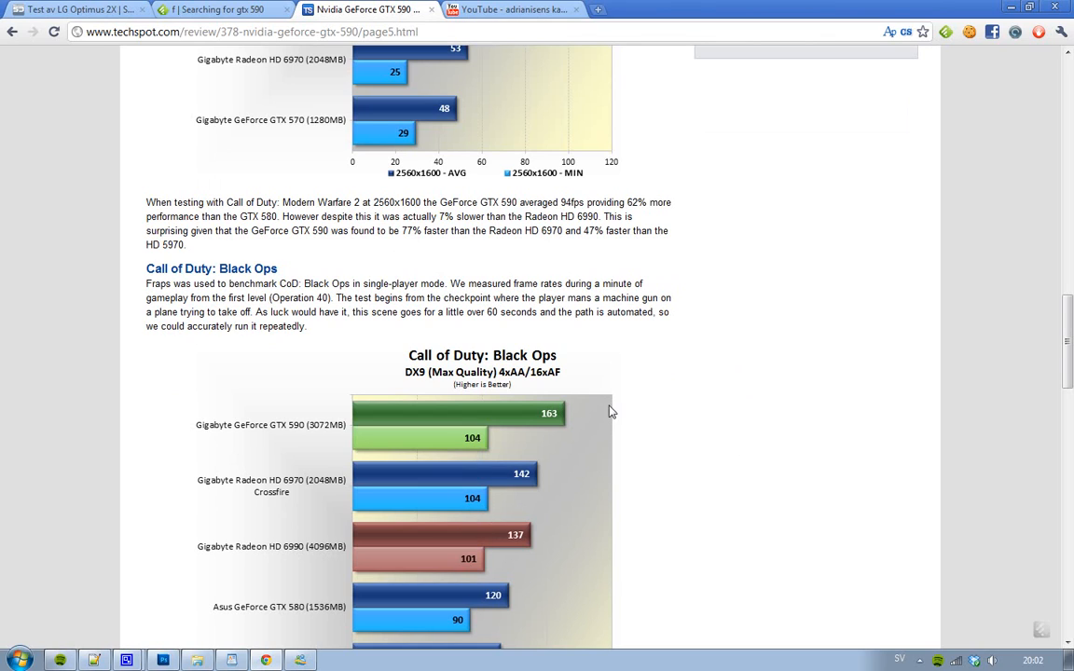
mouse_move(694, 298)
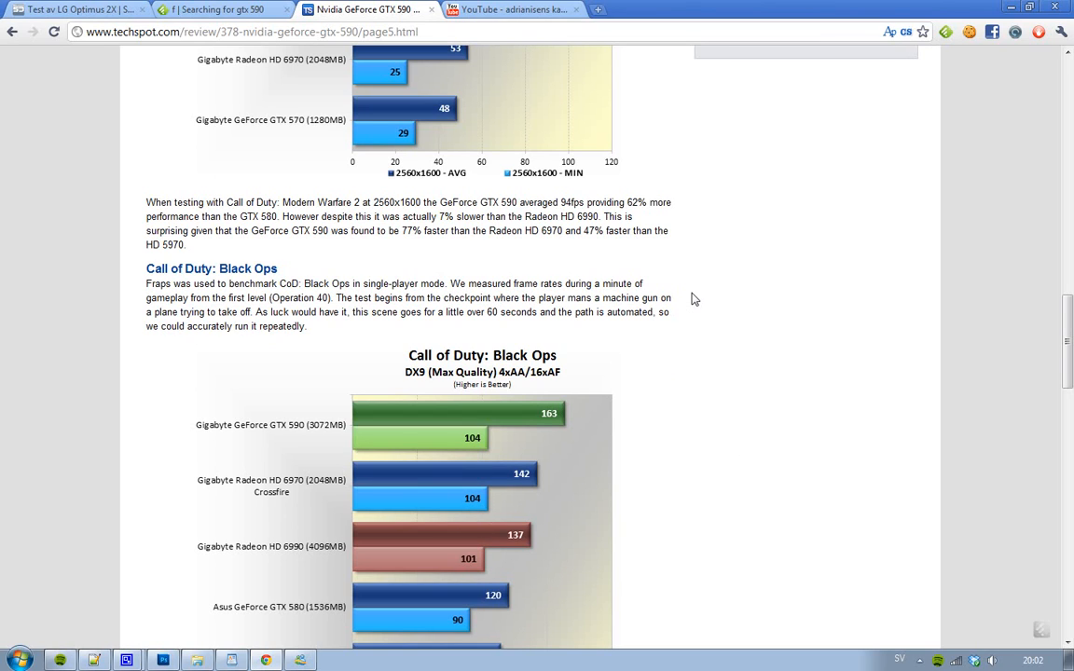
scroll("down", 3)
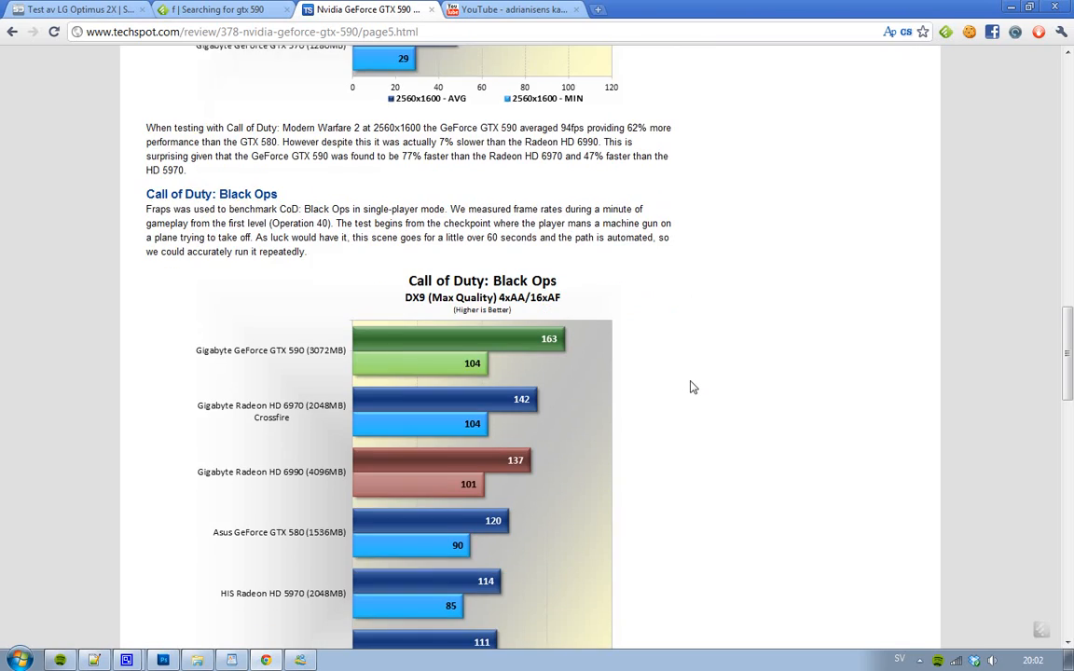
scroll("down", 3)
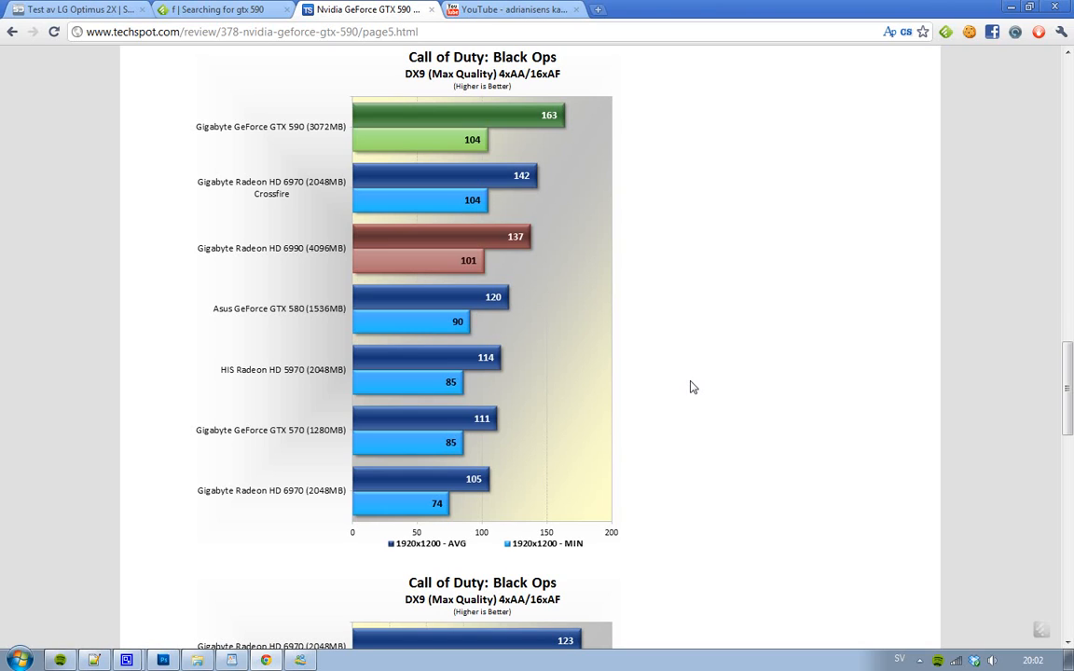
scroll("down", 3)
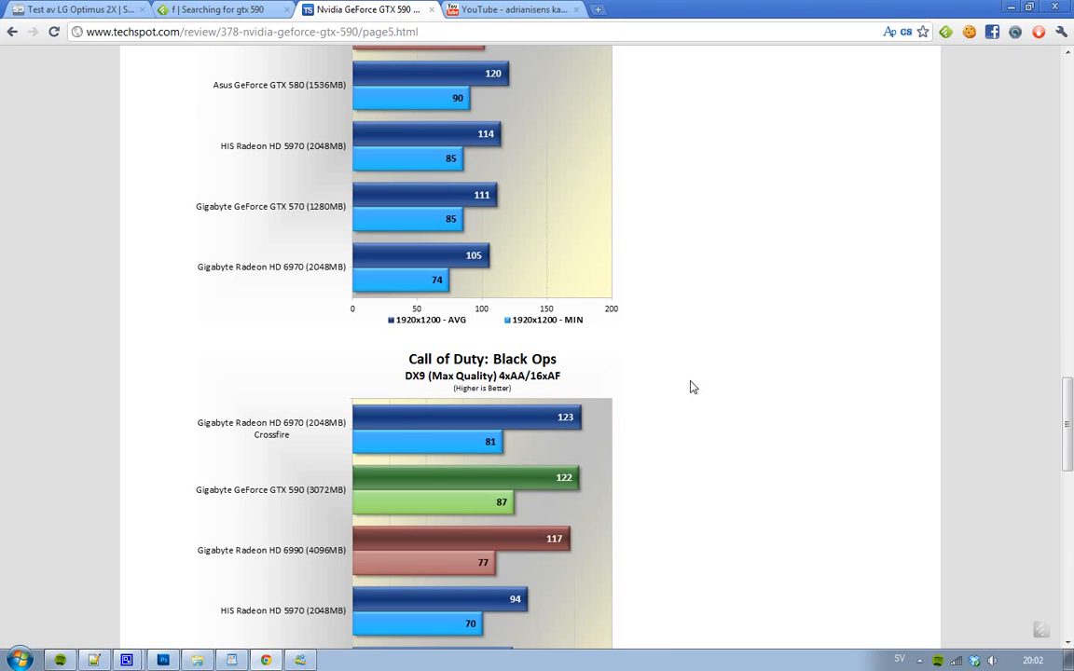
scroll("down", 3)
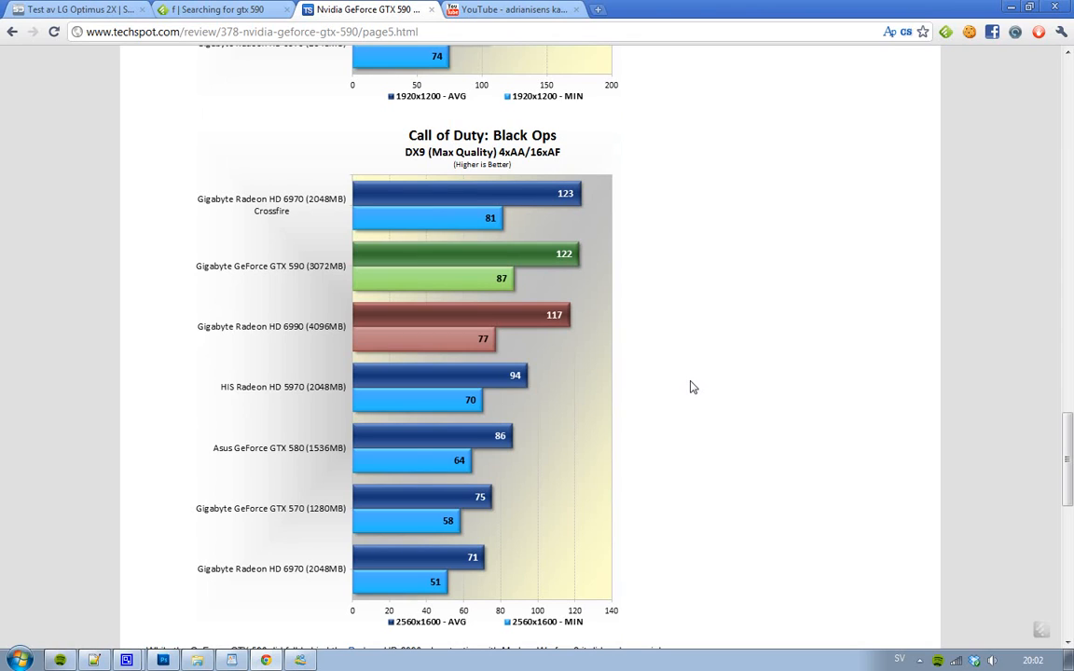
mouse_move(392, 300)
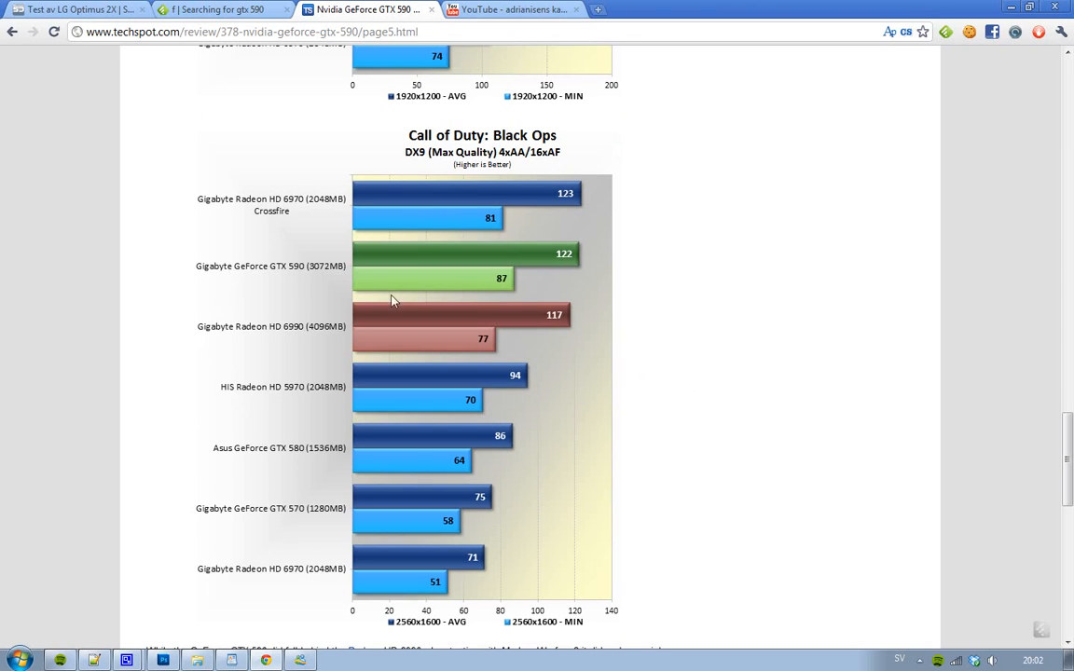
mouse_move(317, 322)
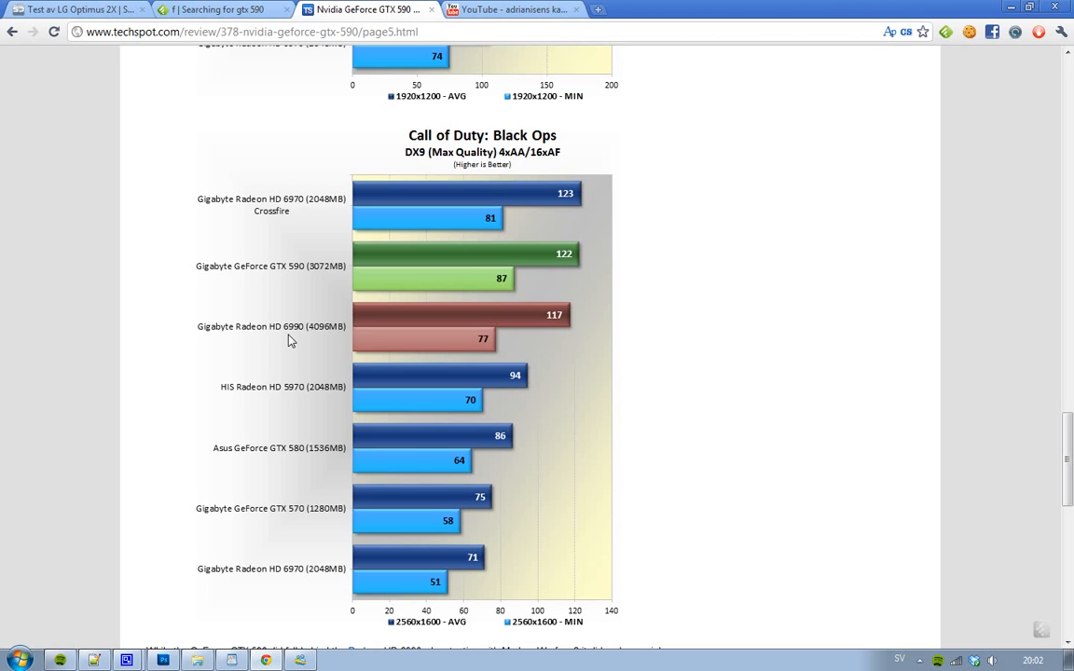
mouse_move(561, 154)
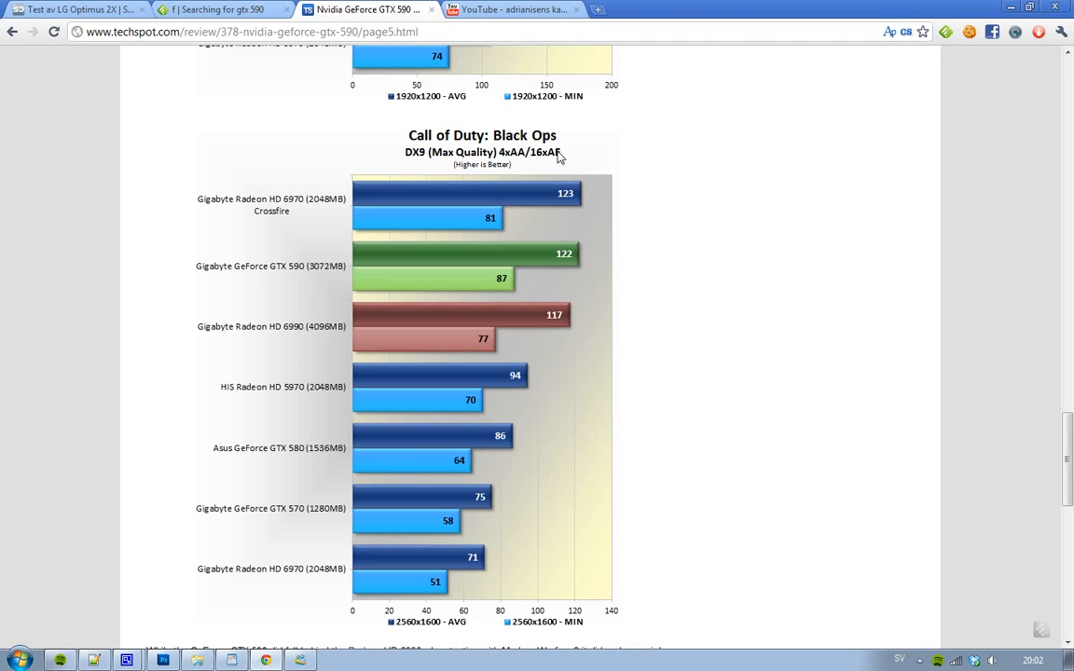
mouse_move(559, 170)
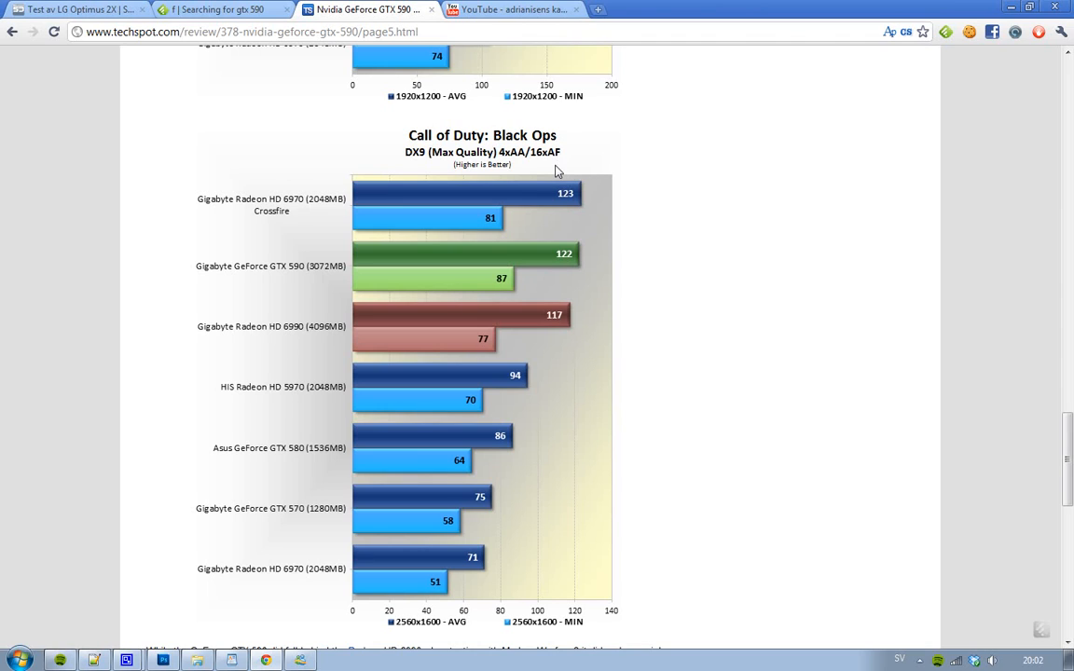
mouse_move(626, 183)
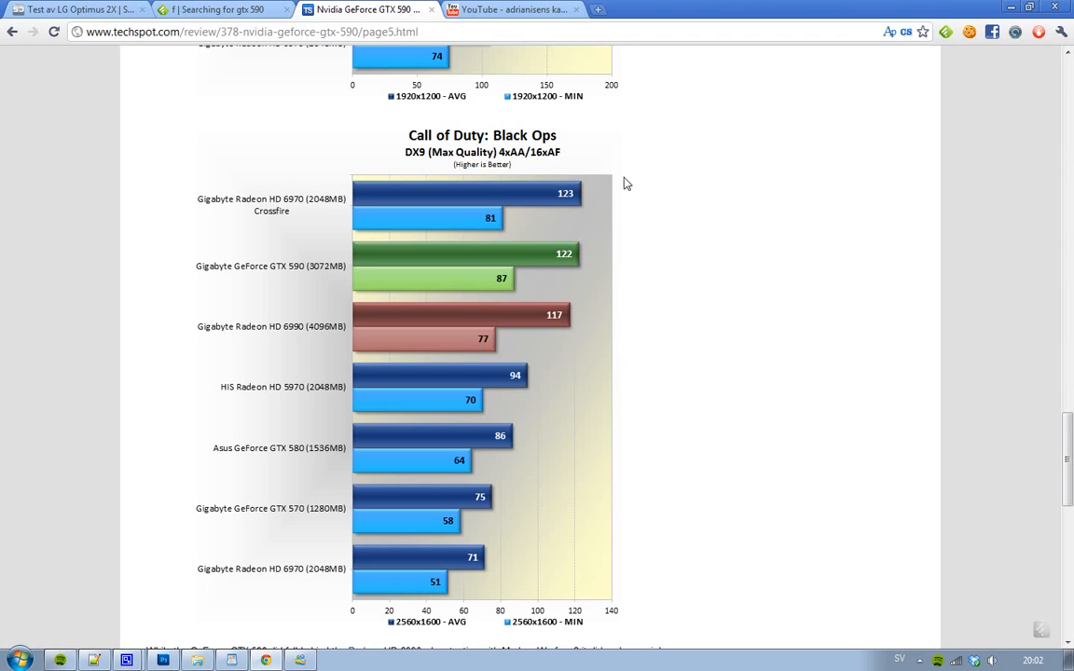
mouse_move(653, 229)
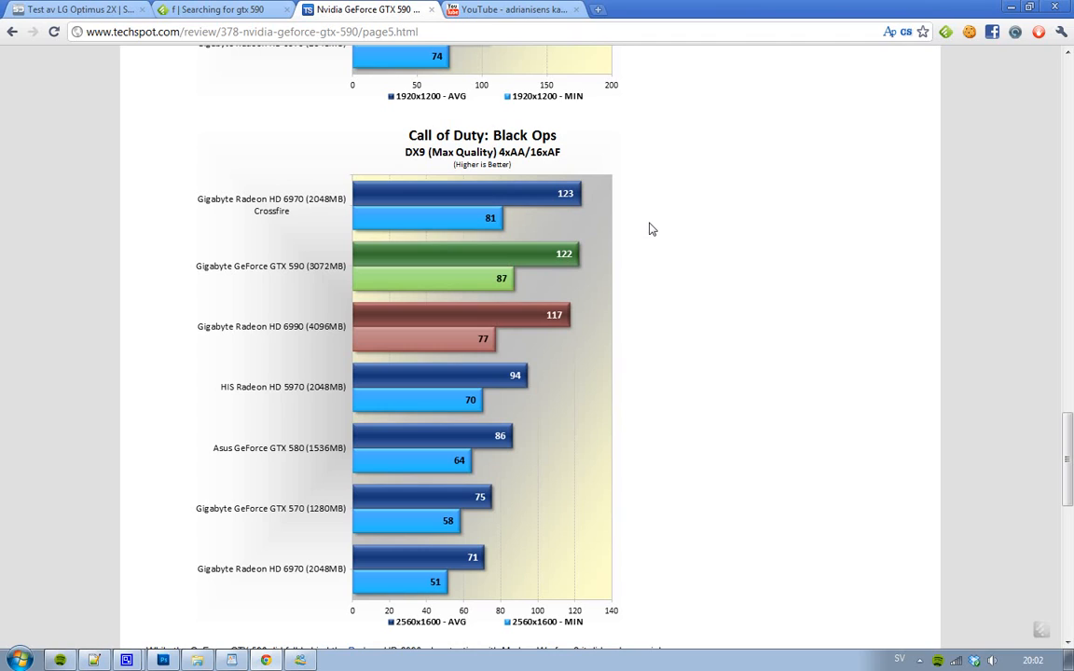
mouse_move(289, 218)
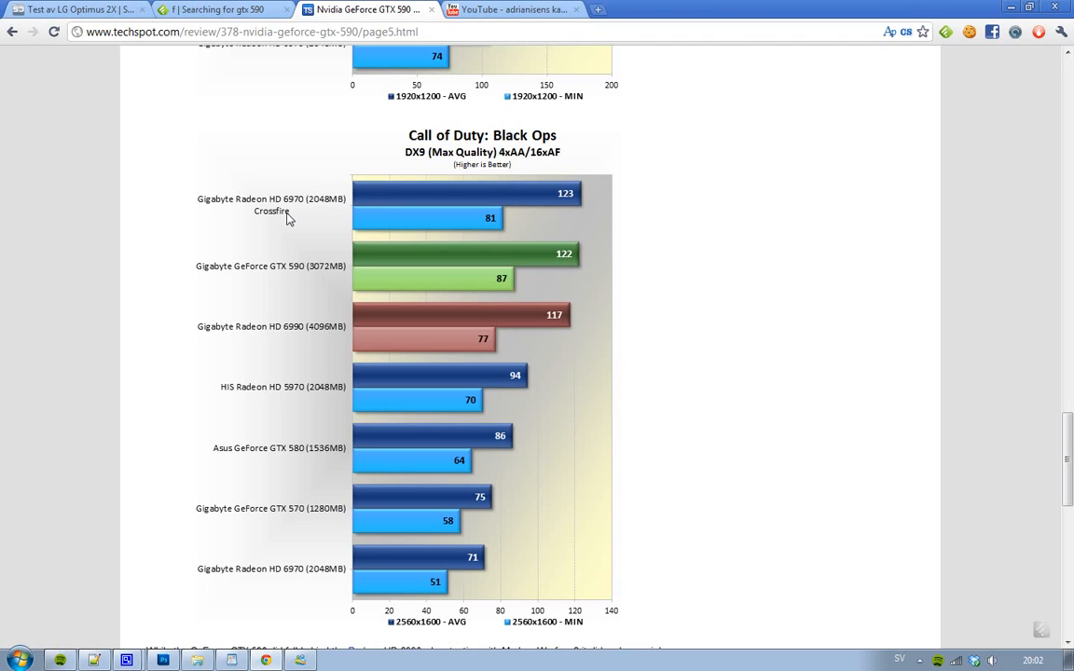
mouse_move(569, 215)
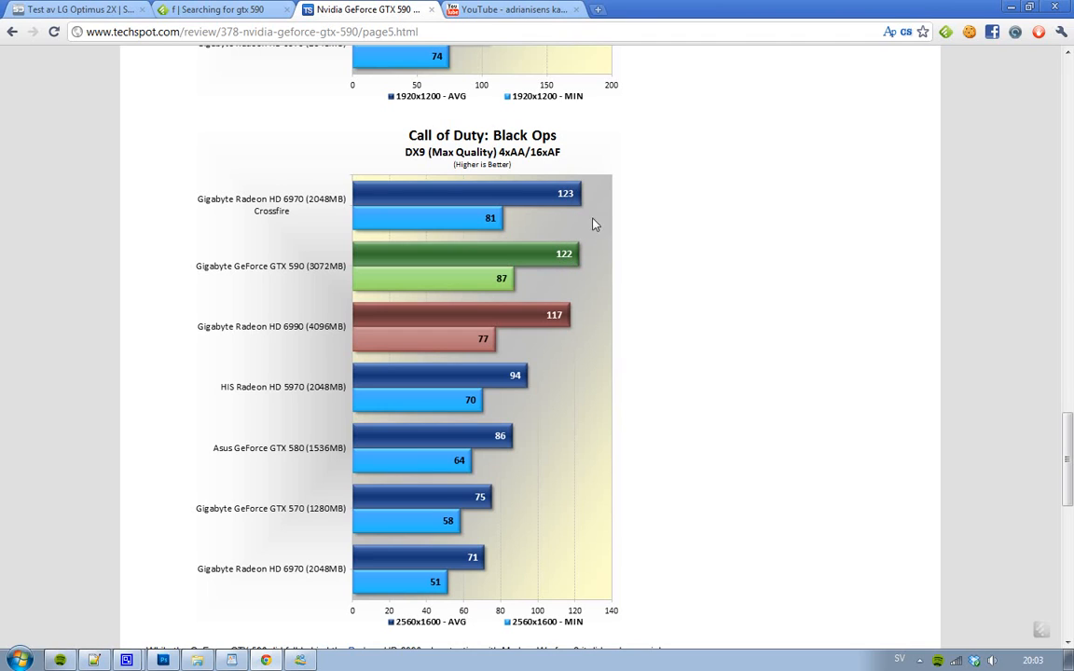
mouse_move(266, 341)
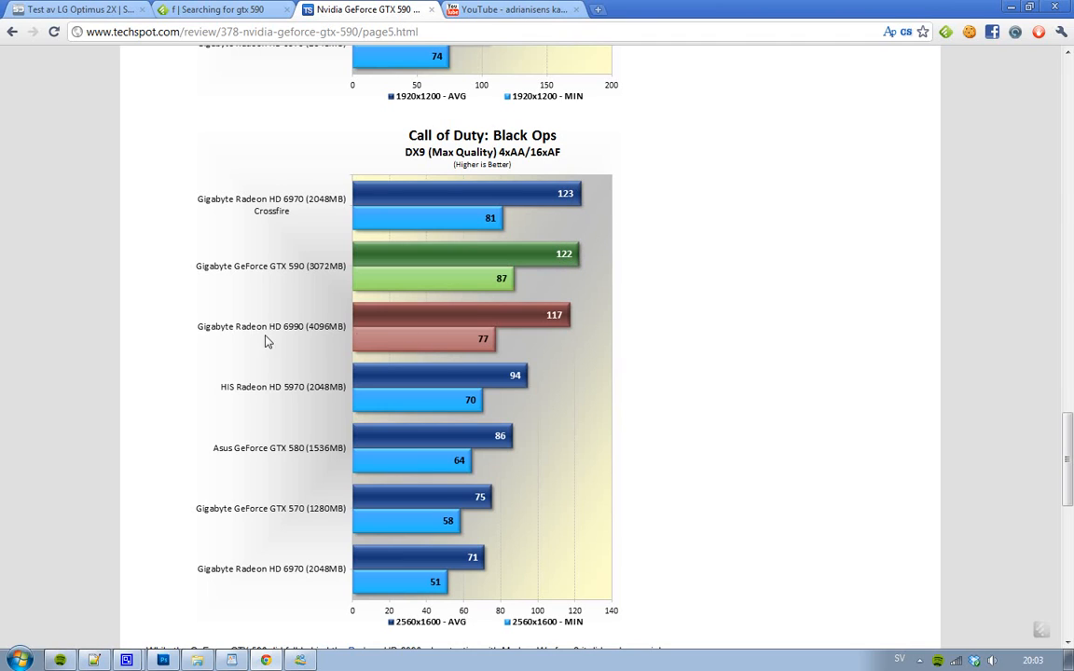
mouse_move(448, 363)
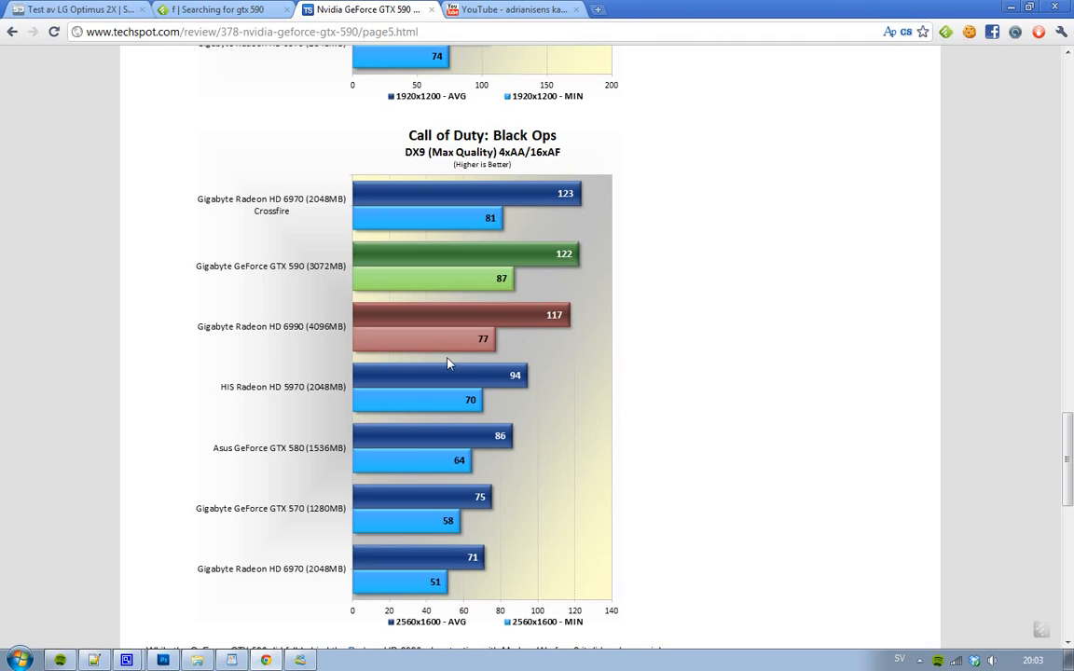
mouse_move(157, 377)
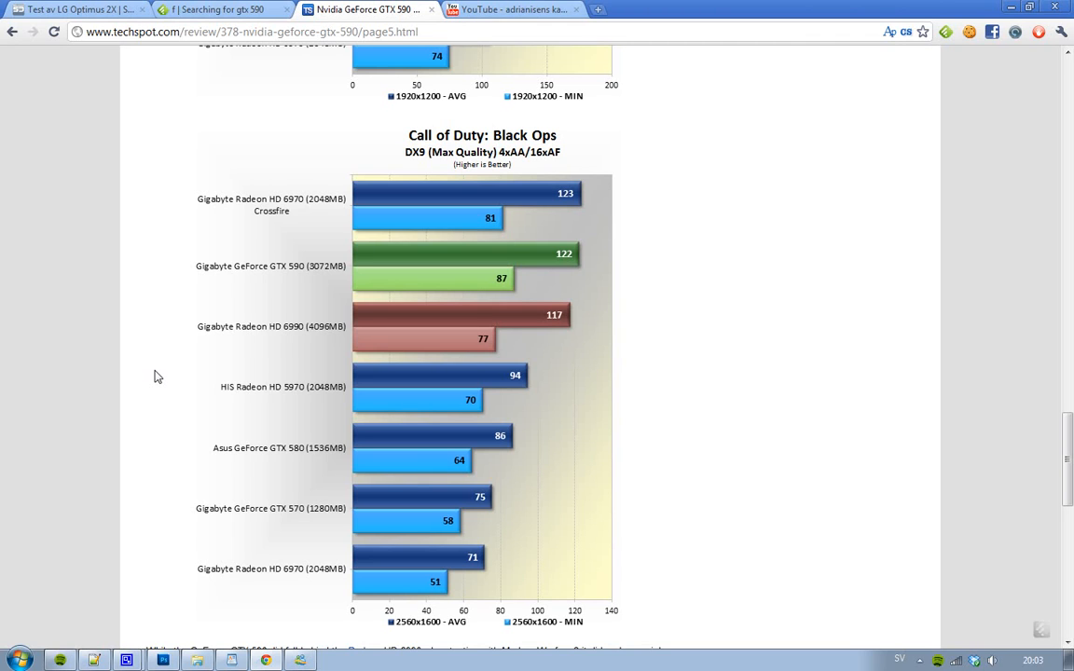
scroll("down", 3)
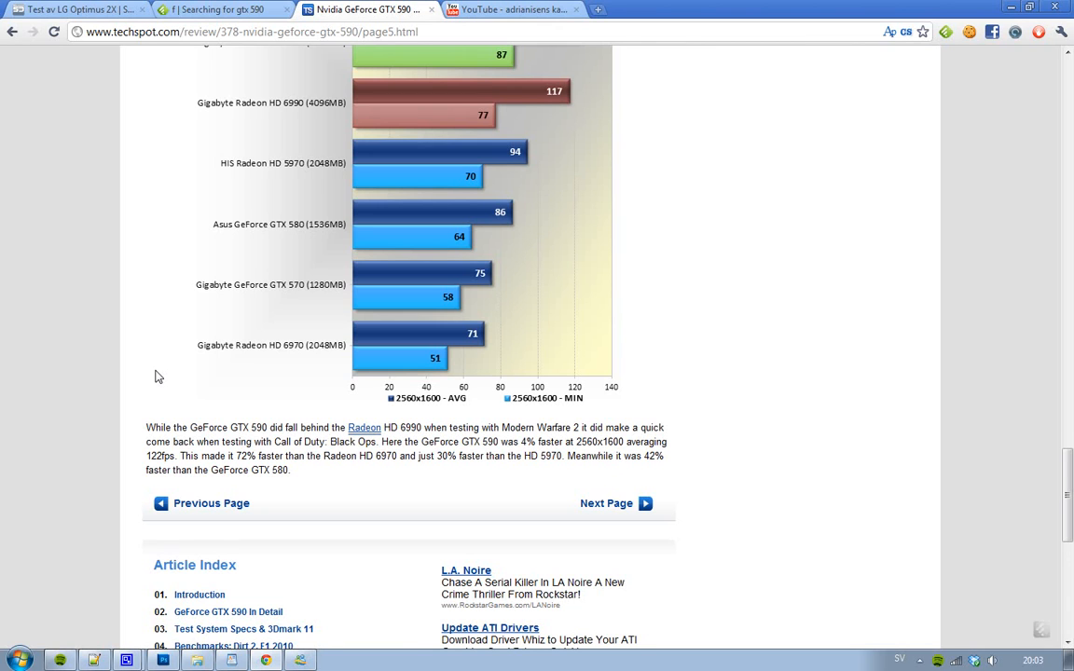
scroll("down", 3)
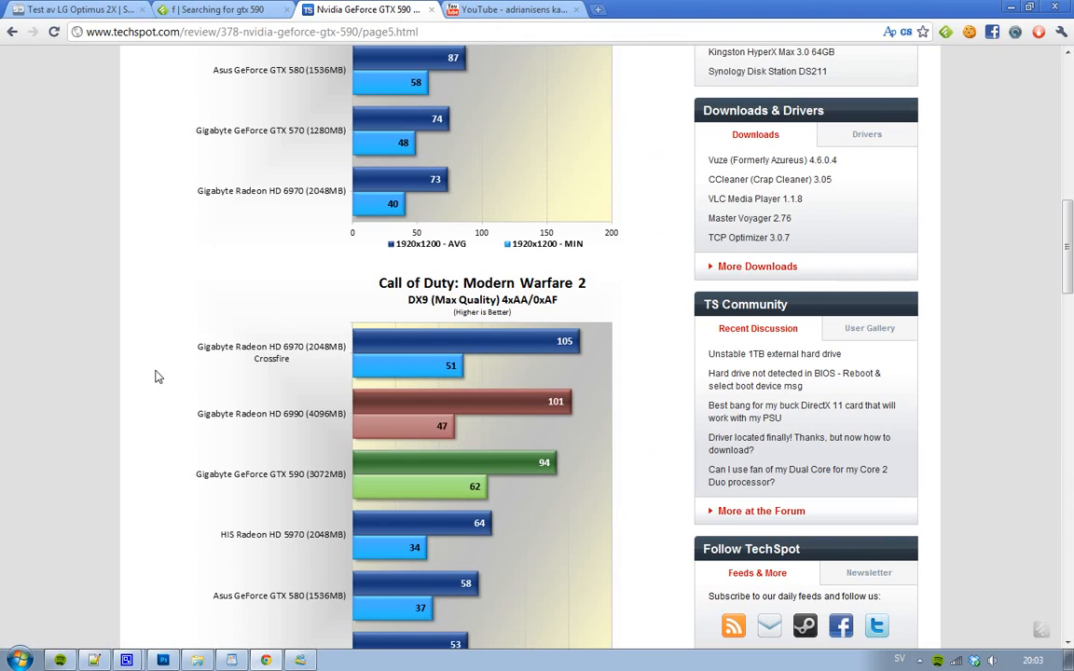
scroll("down", 3)
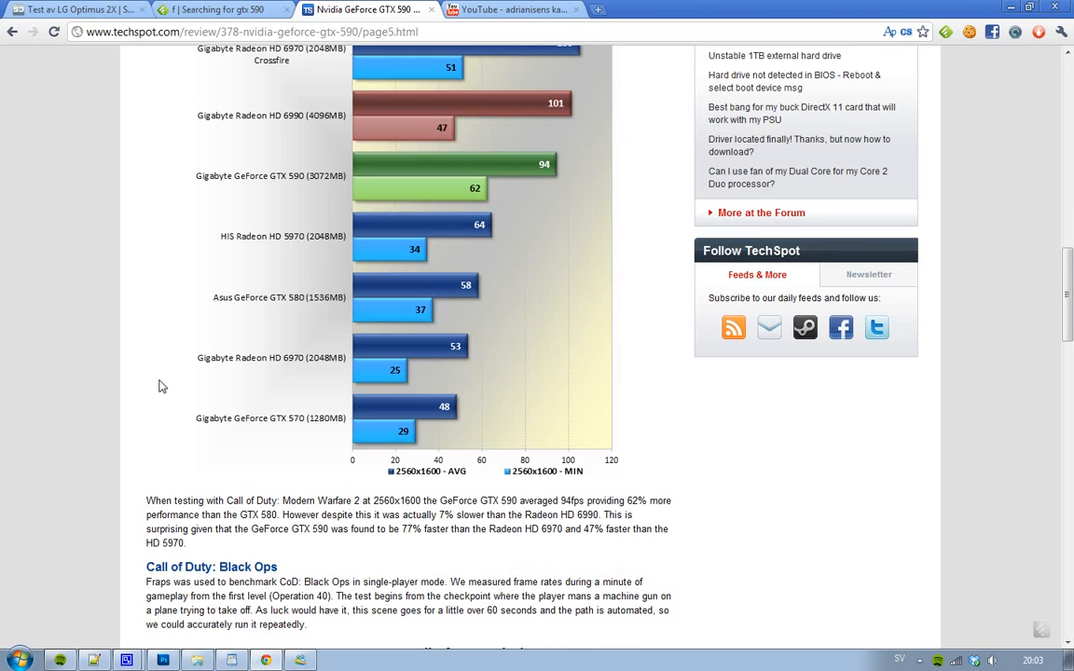